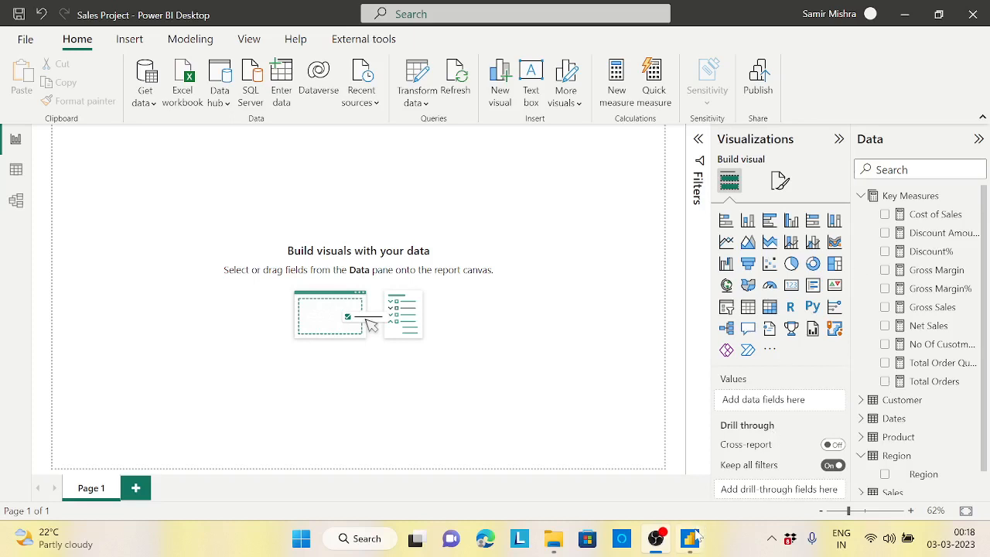
mouse_move(461, 213)
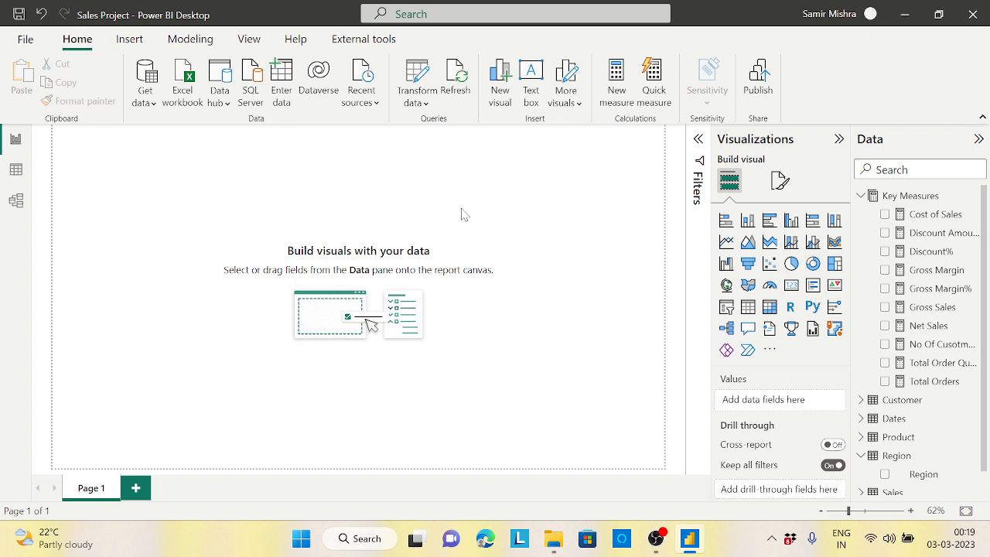
mouse_move(692, 303)
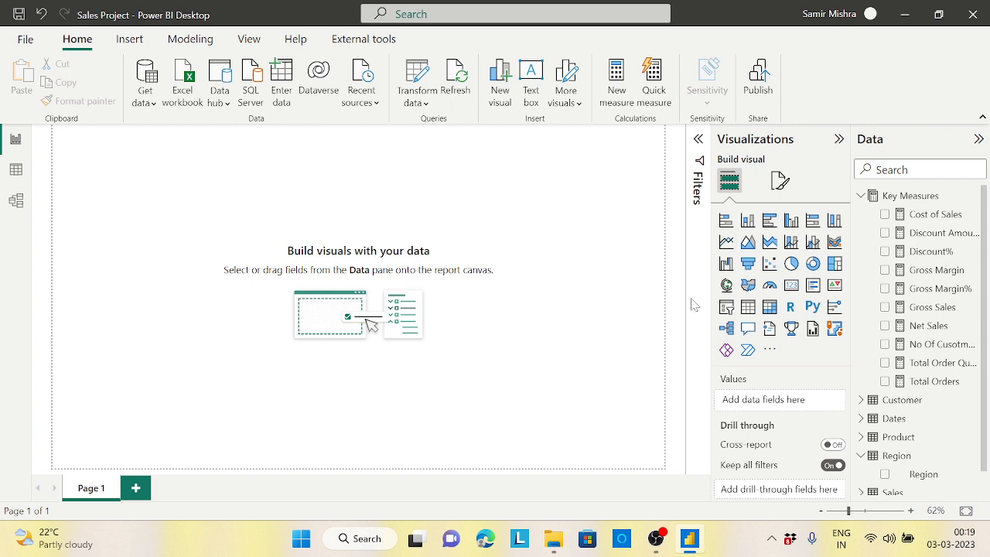
mouse_move(786, 297)
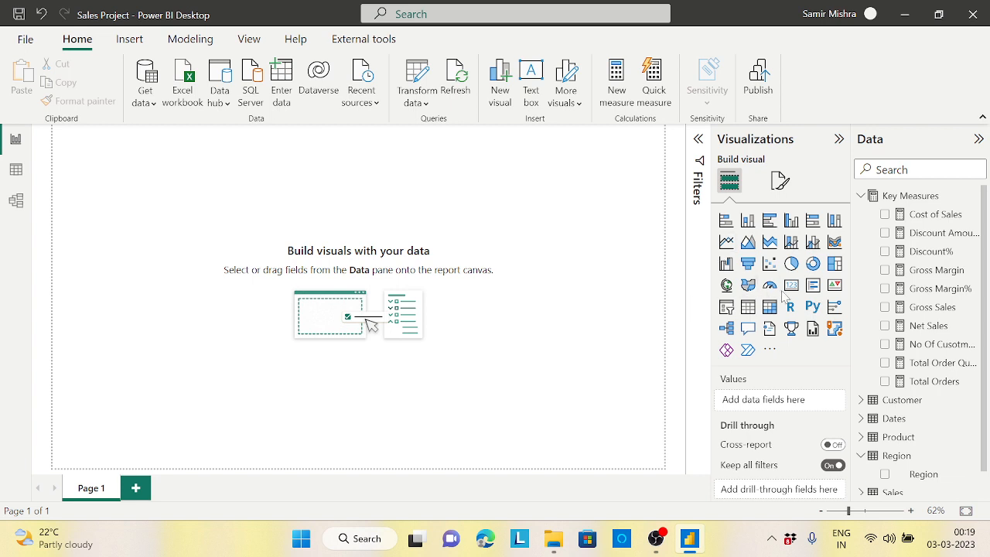
mouse_move(813, 284)
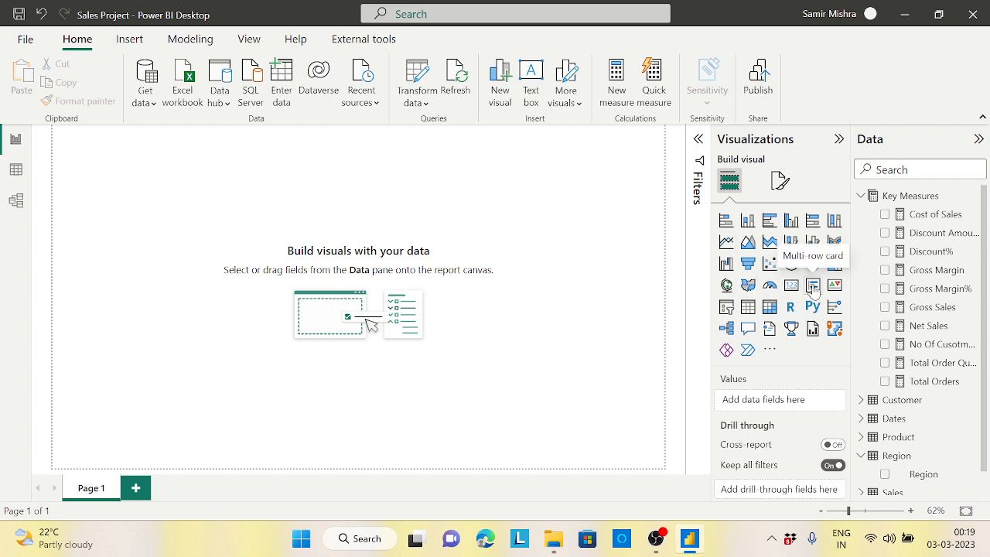
Add a multi-row card showing Customer Region with the Net Sales measure
left_click(814, 284)
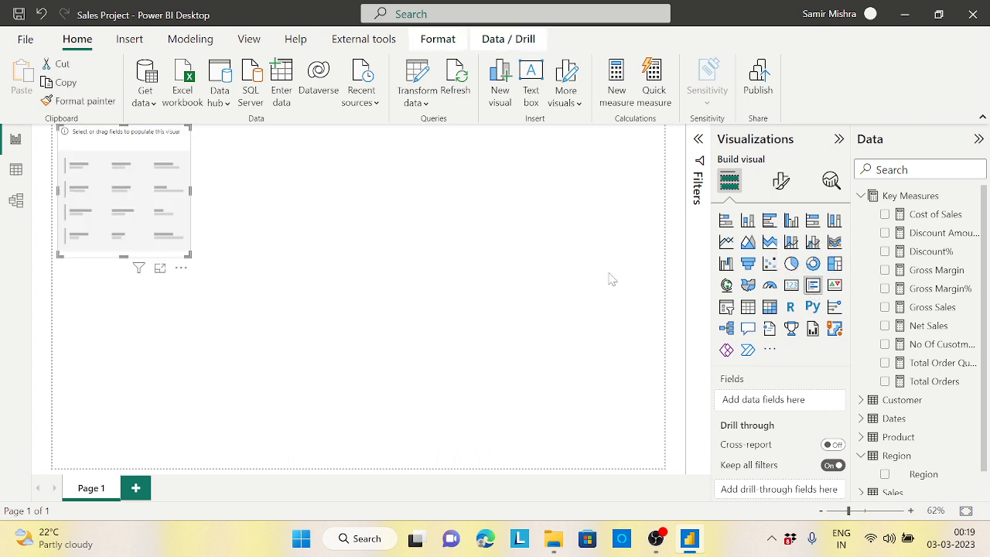
mouse_move(920, 325)
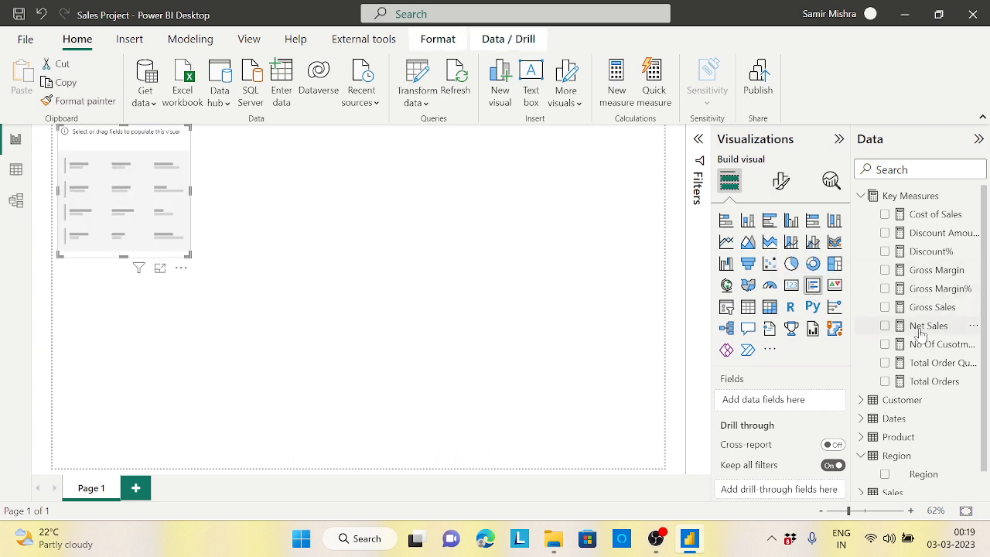
left_click(860, 195)
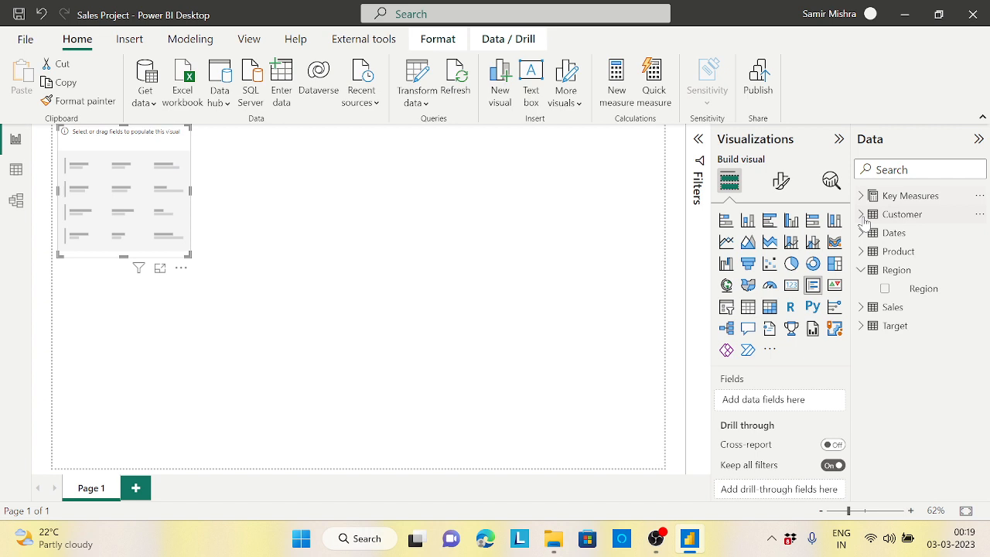
left_click(859, 213)
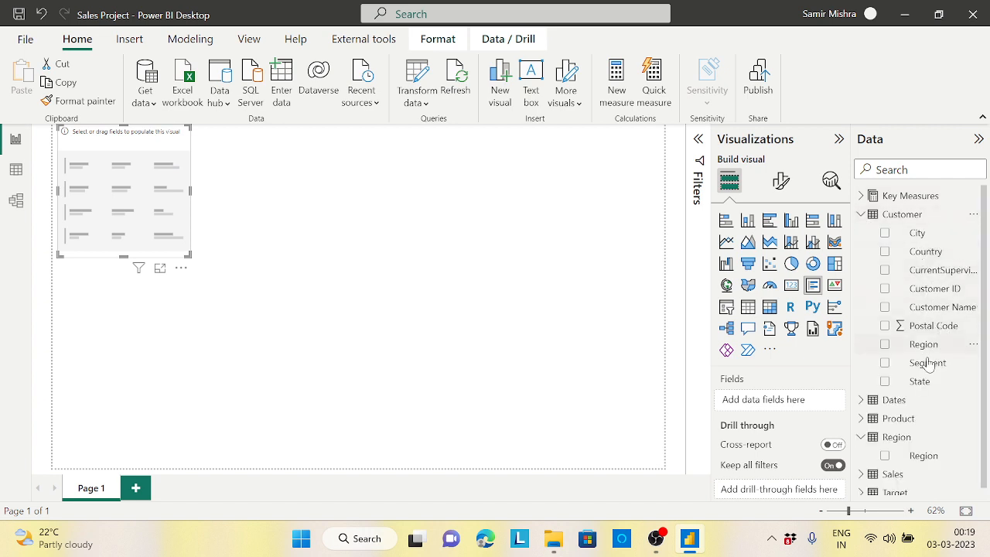
left_click(884, 343)
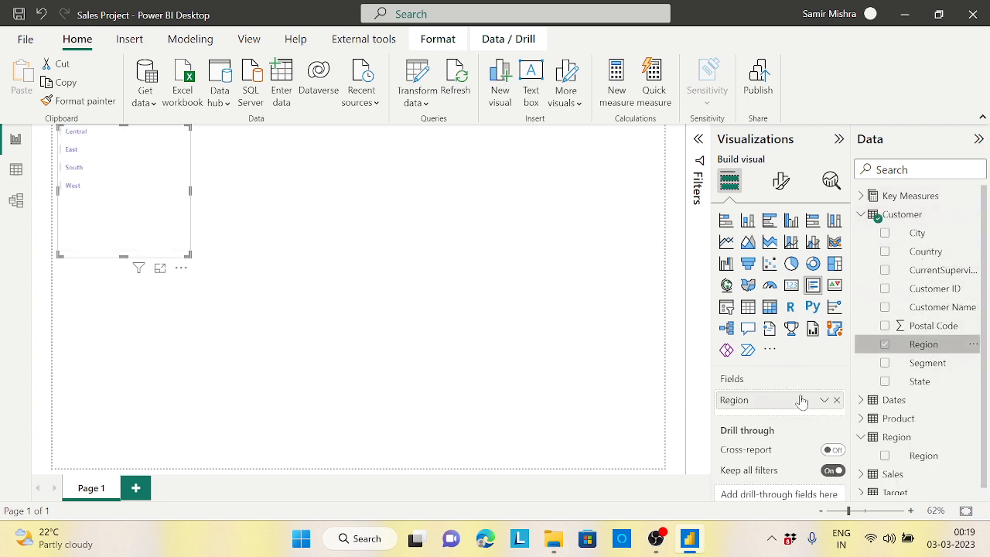
left_click(884, 343)
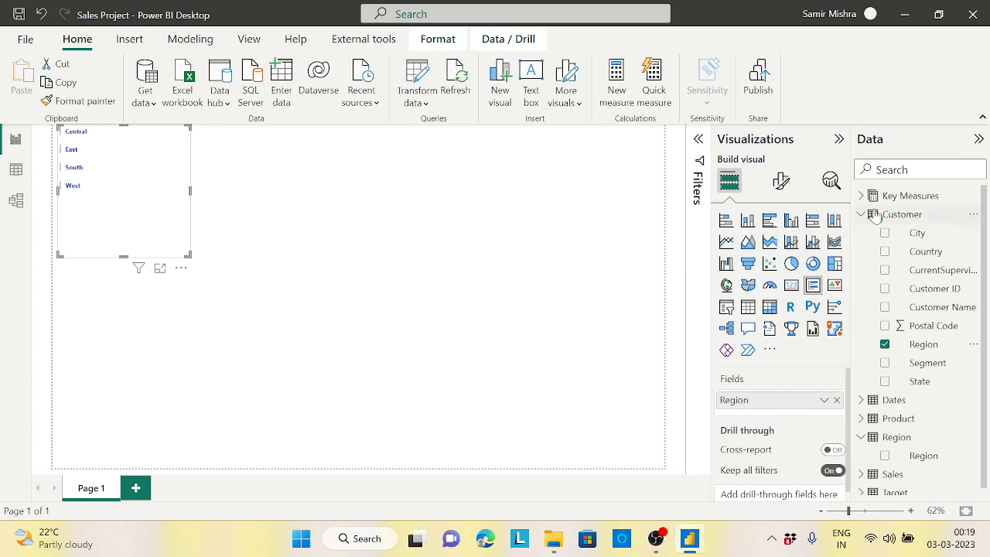
left_click(860, 213)
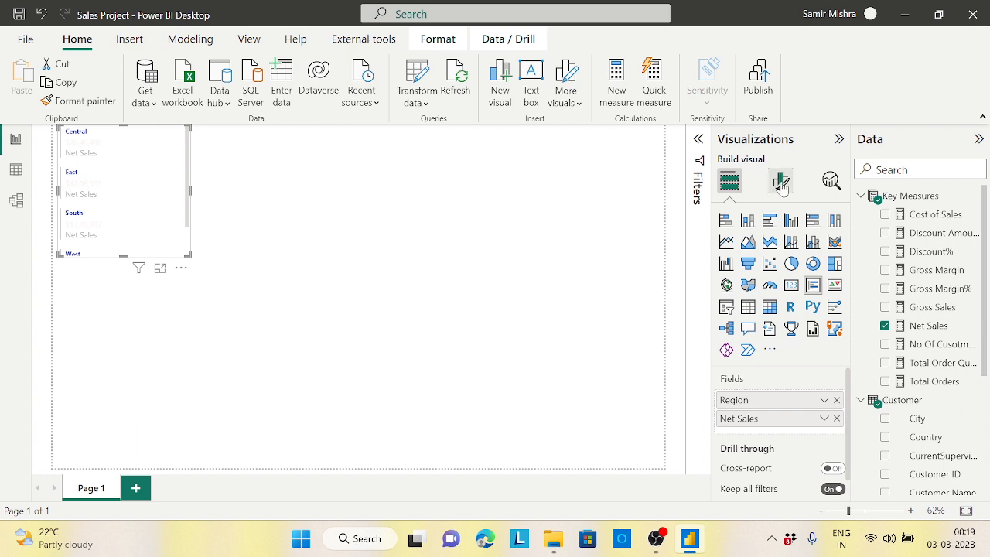
Adjust the card's callout values so each region's net sales figure (e.g. Central $26,46,400) shows
left_click(779, 180)
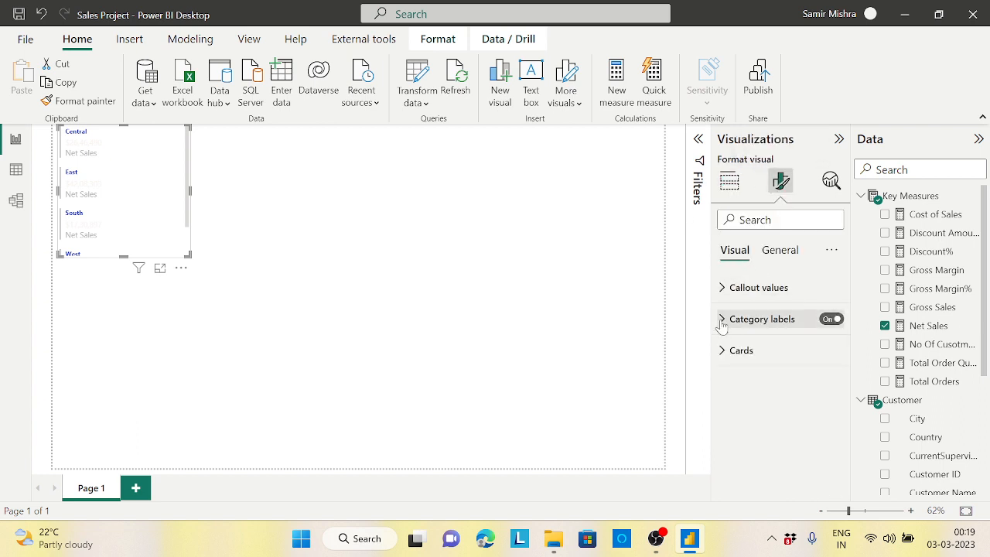
left_click(758, 286)
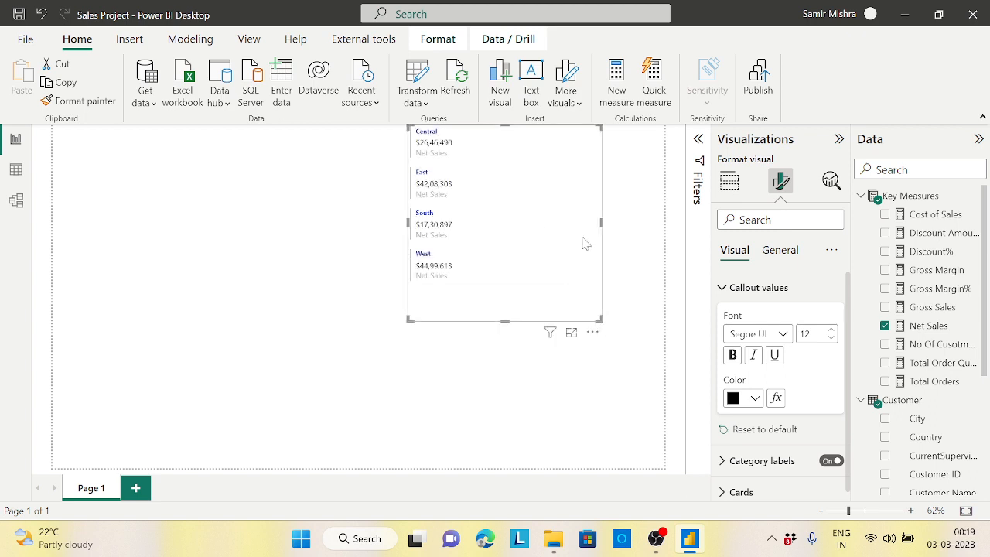
mouse_move(467, 157)
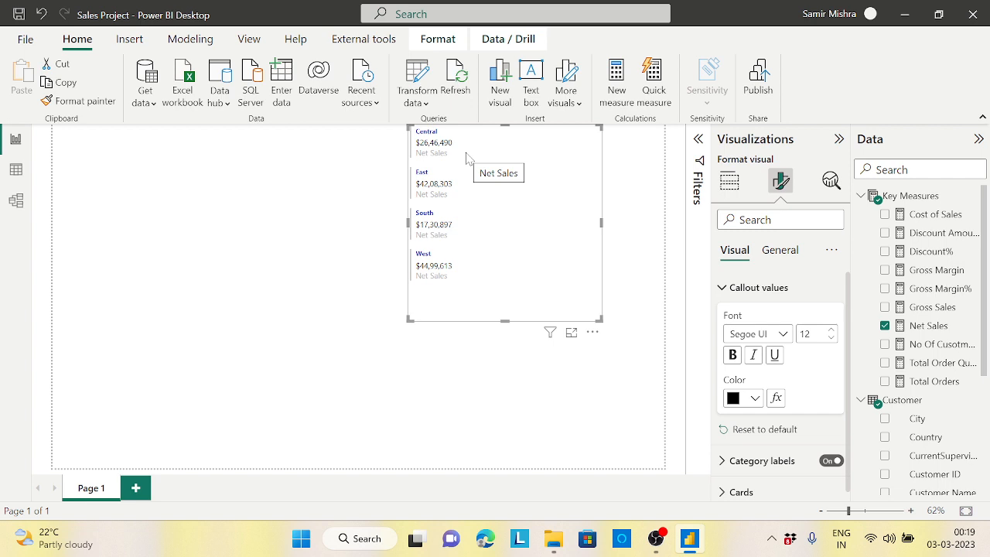
mouse_move(198, 266)
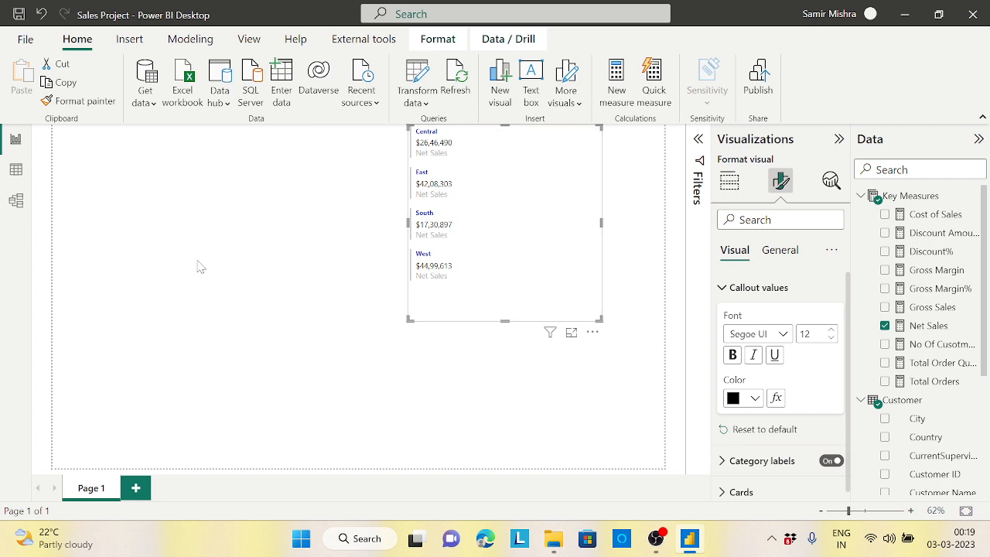
left_click(728, 179)
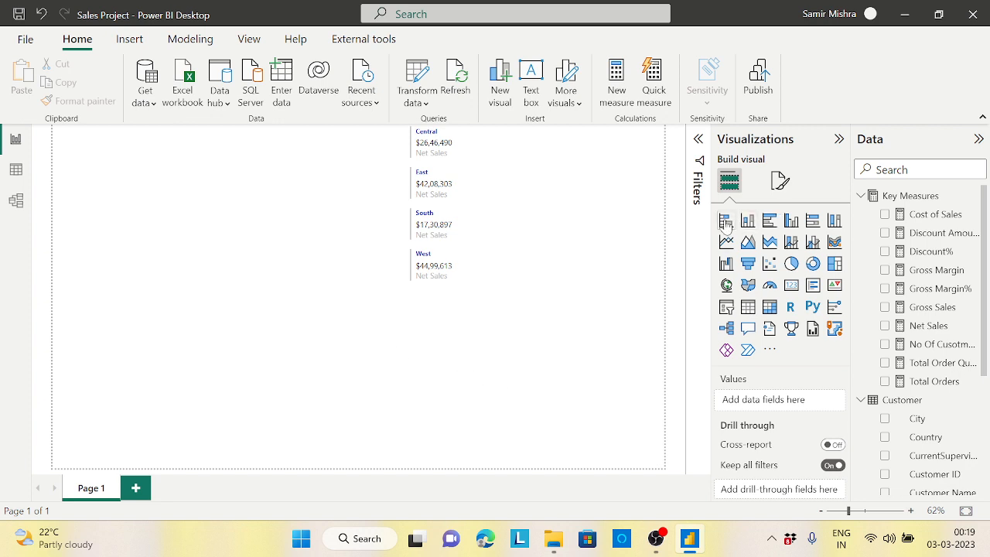
mouse_move(727, 219)
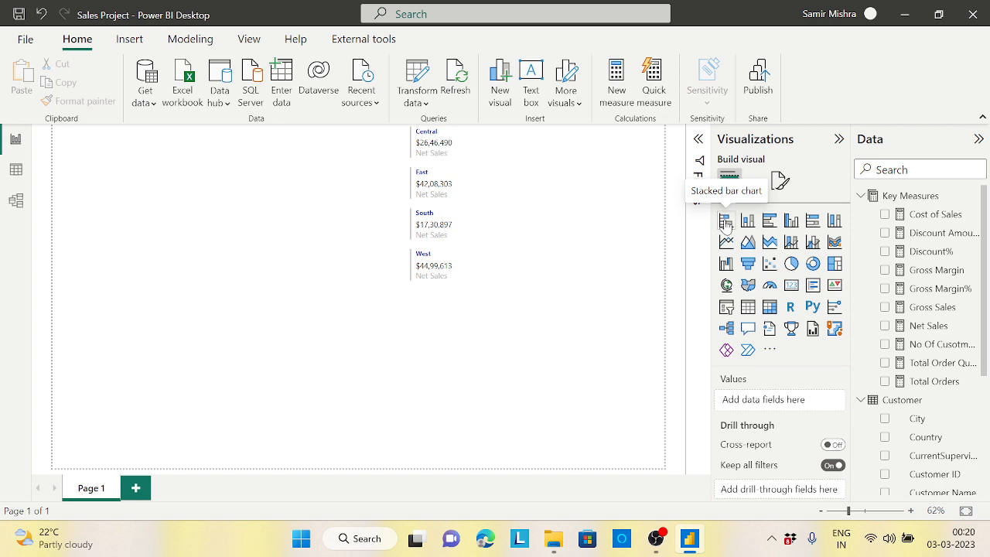
Place an empty stacked bar chart on the left of the page and enlarge it
left_click(725, 219)
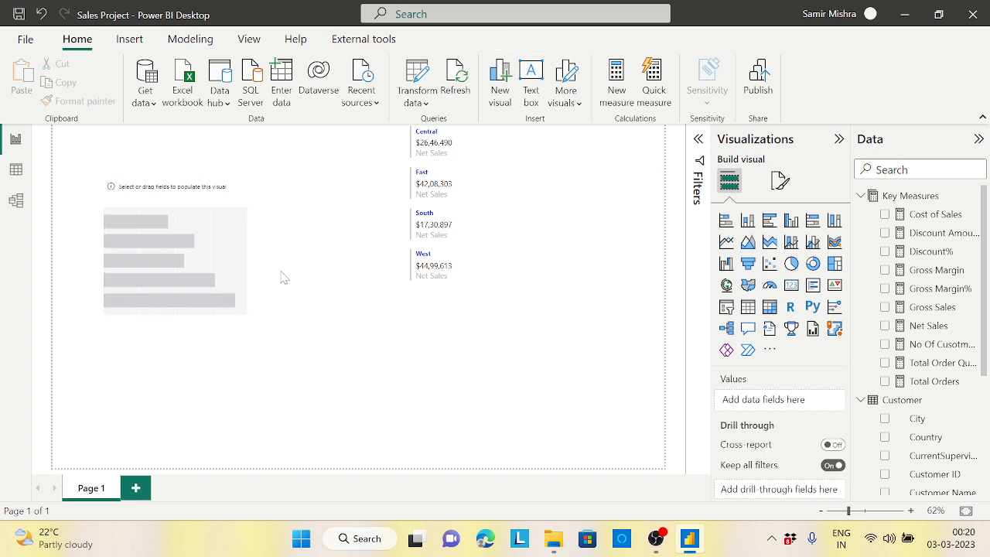
left_click(173, 247)
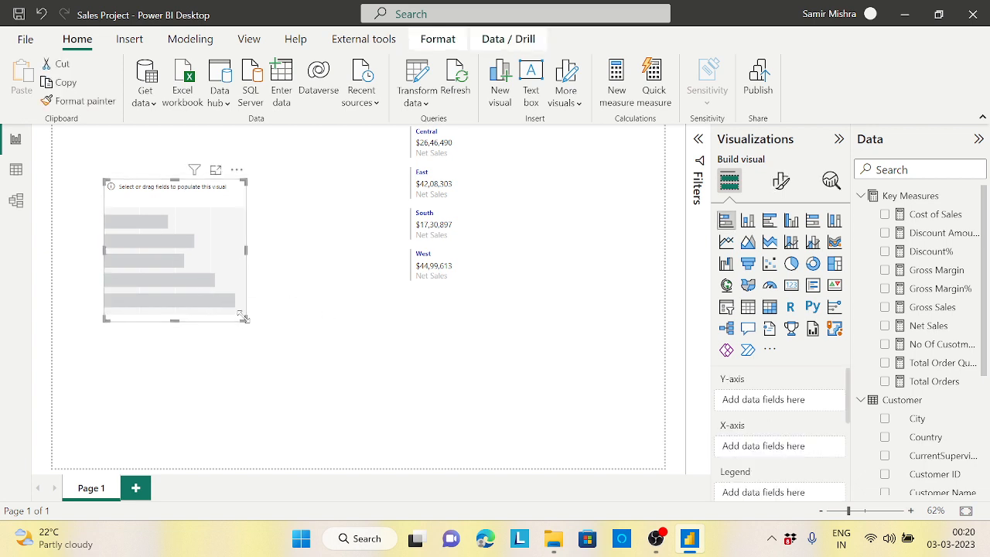
left_click_drag(244, 316, 363, 297)
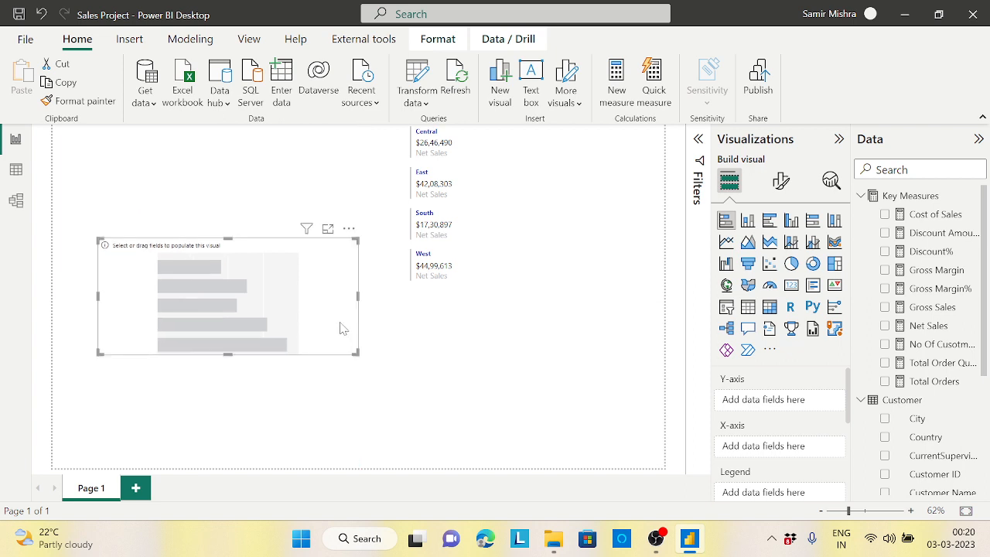
mouse_move(939, 396)
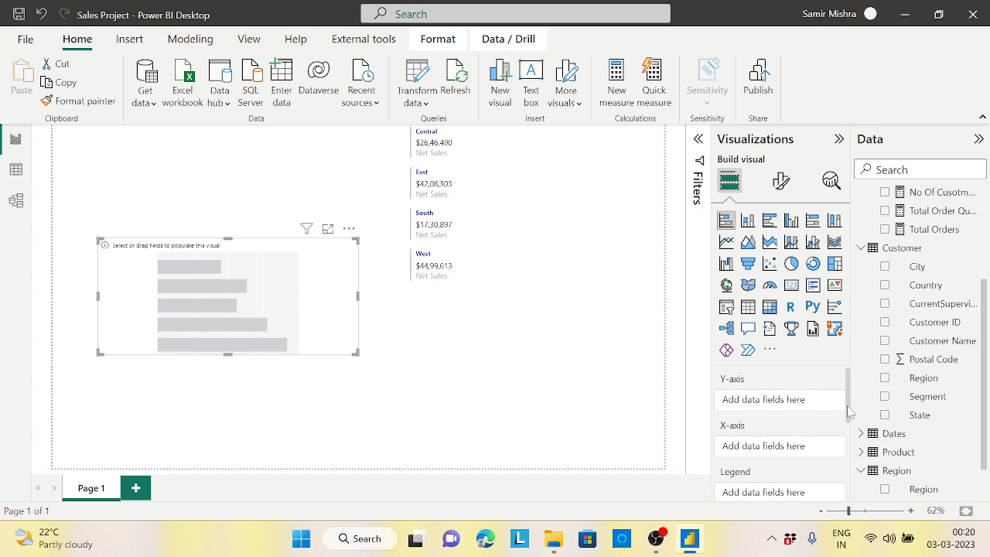
Put Region on the chart legend and Net Sales on the X-axis
scroll("down", 3)
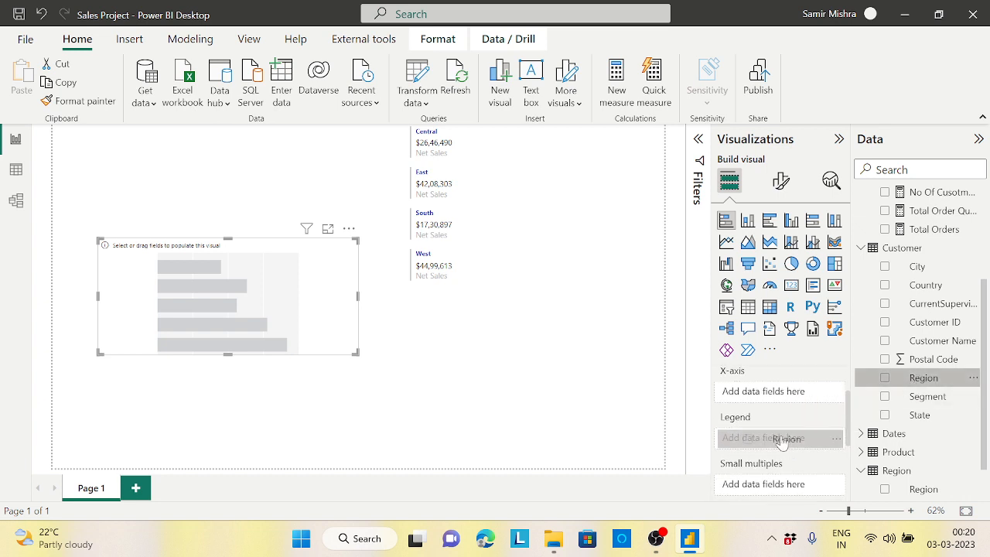
left_click(885, 377)
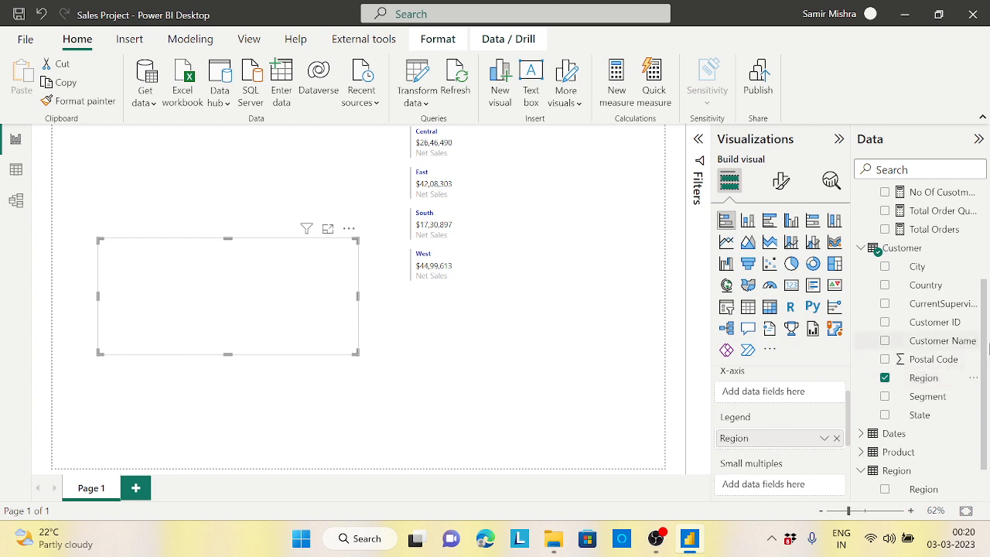
scroll("down", 3)
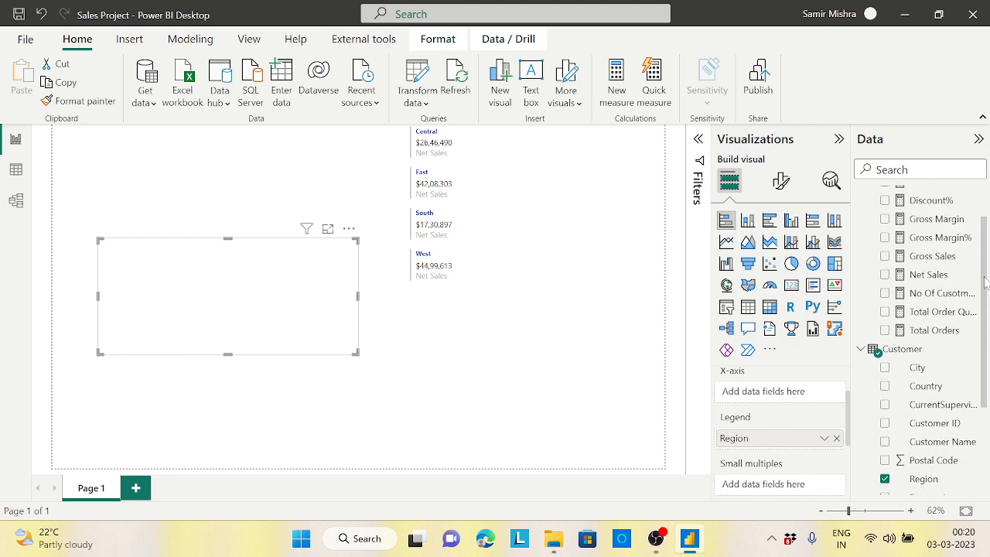
left_click_drag(928, 275, 816, 367)
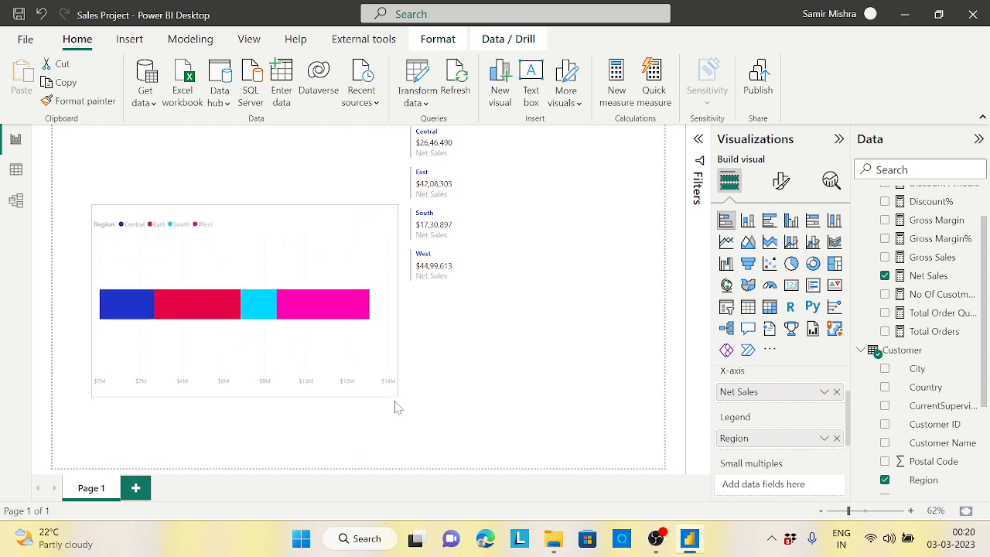
left_click(232, 301)
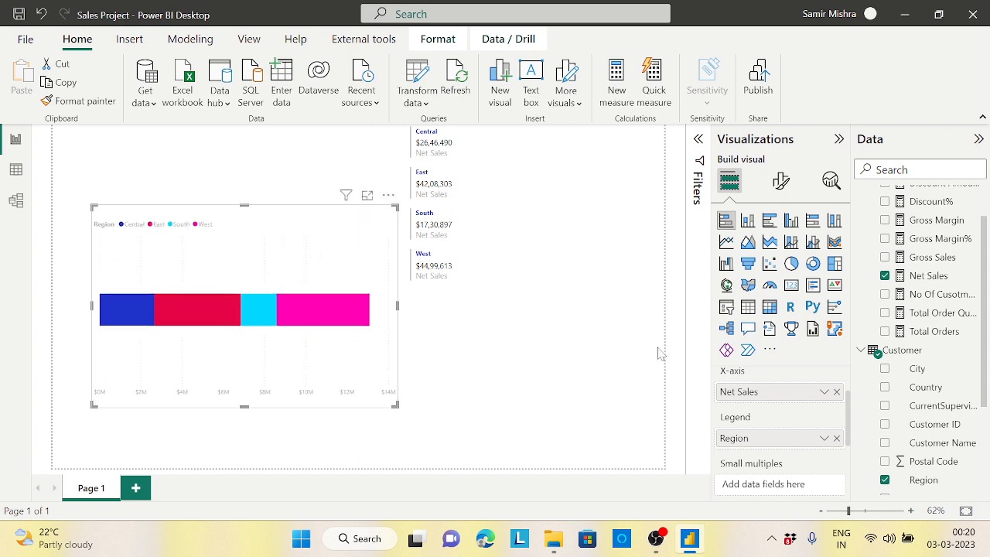
left_click(779, 179)
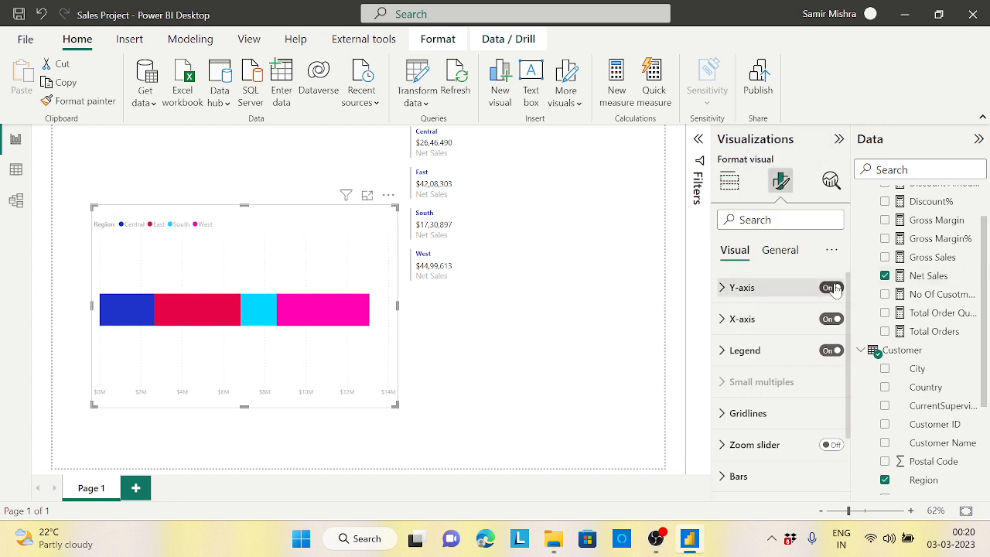
Hide the chart's legend, Y-axis and X-axis
left_click(830, 349)
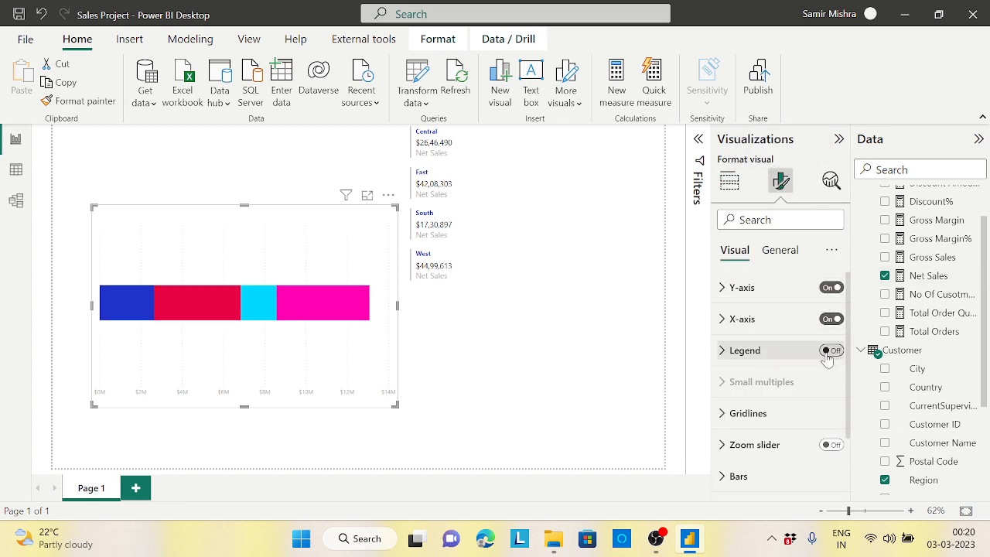
left_click(830, 318)
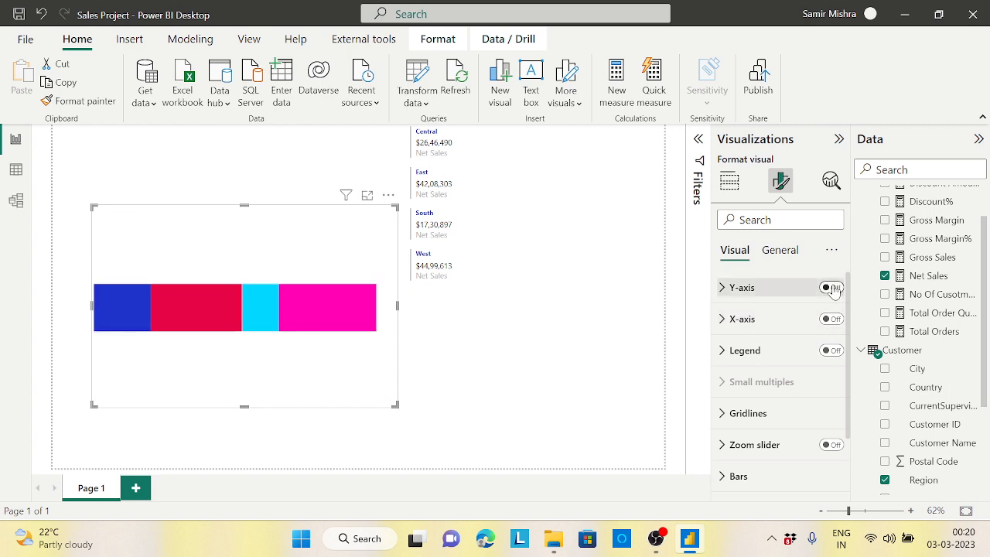
left_click(832, 286)
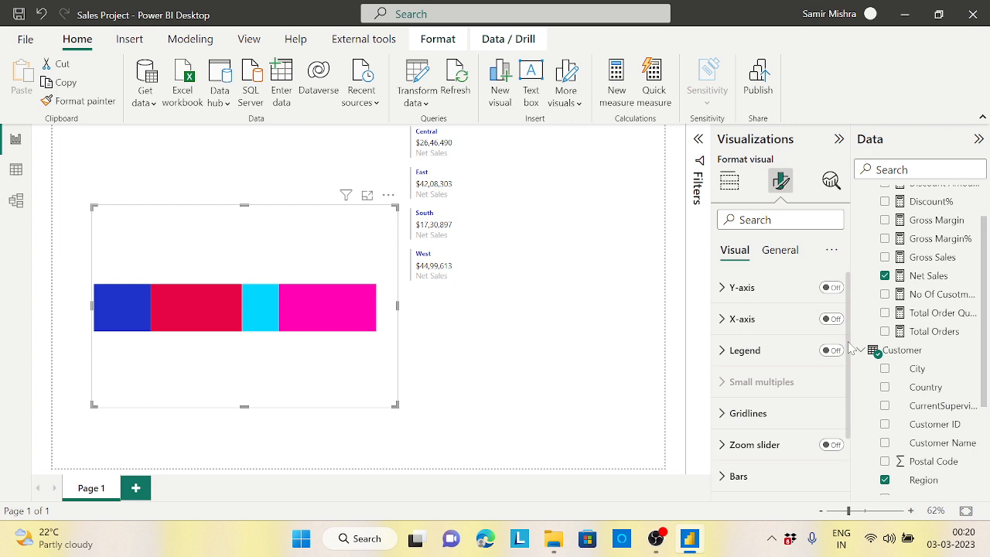
left_click(738, 391)
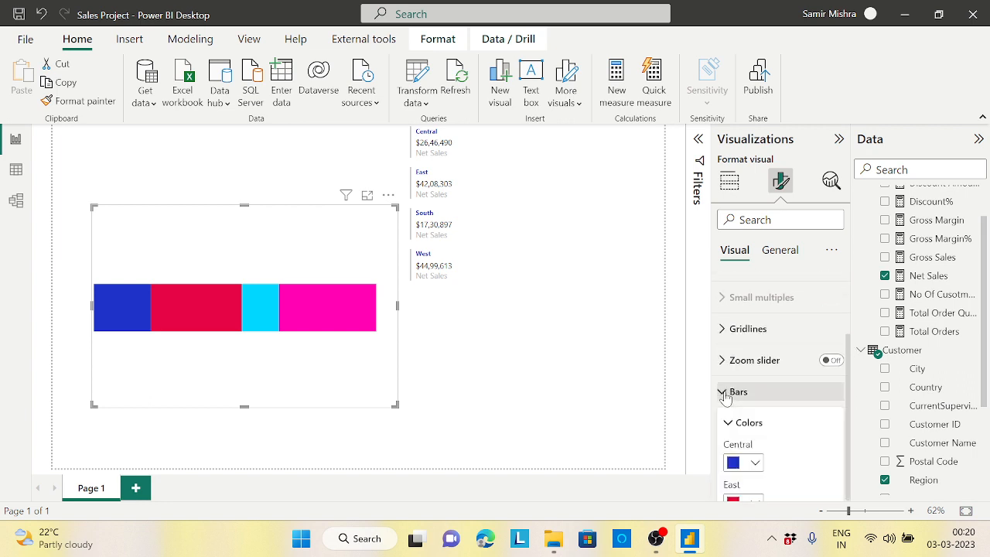
Colour East lavender, South pink and West dark grey, and turn on data labels
left_click(739, 392)
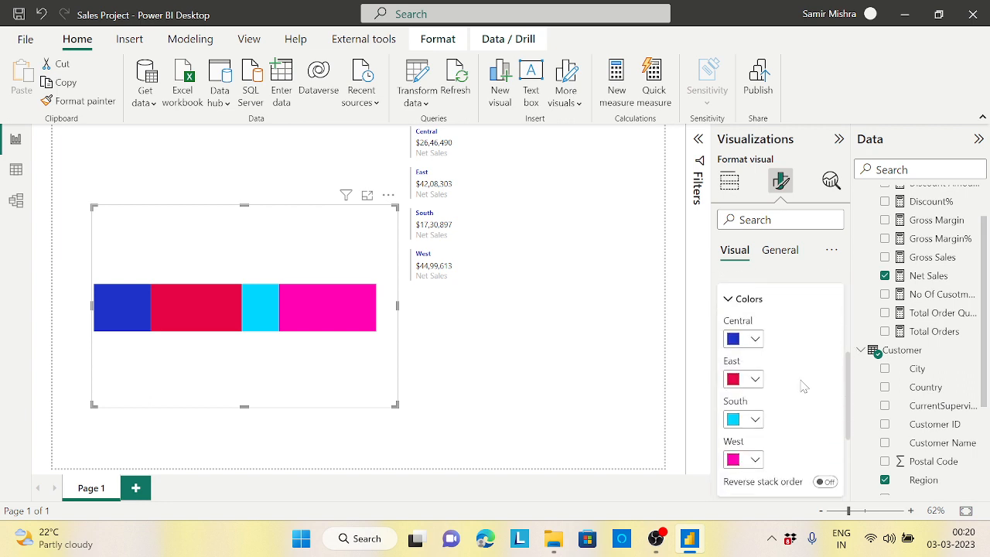
left_click(754, 379)
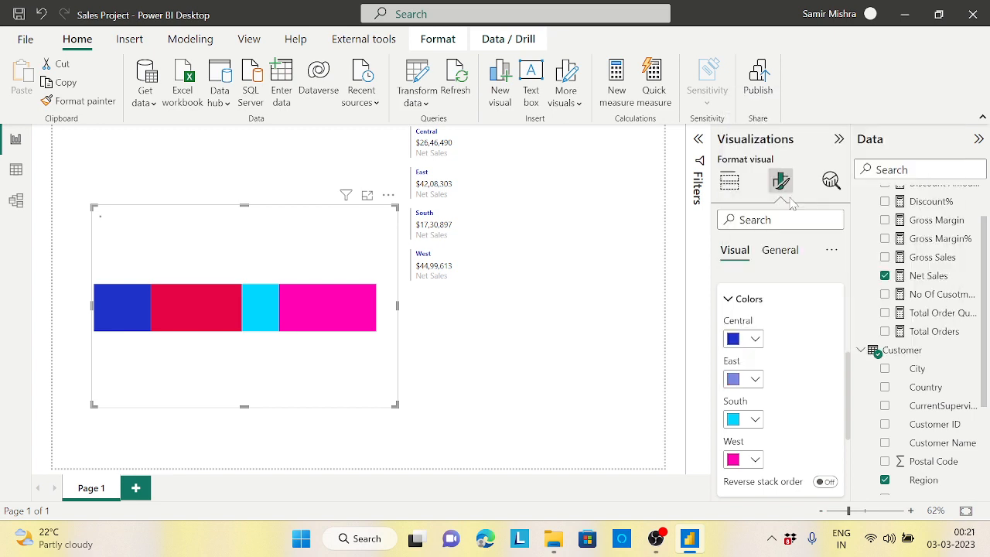
left_click(733, 379)
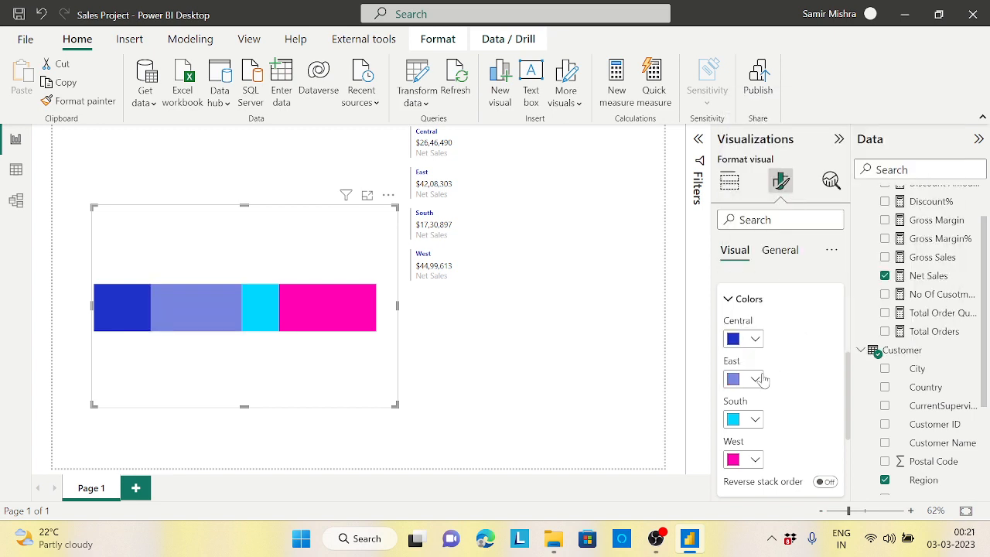
left_click(754, 379)
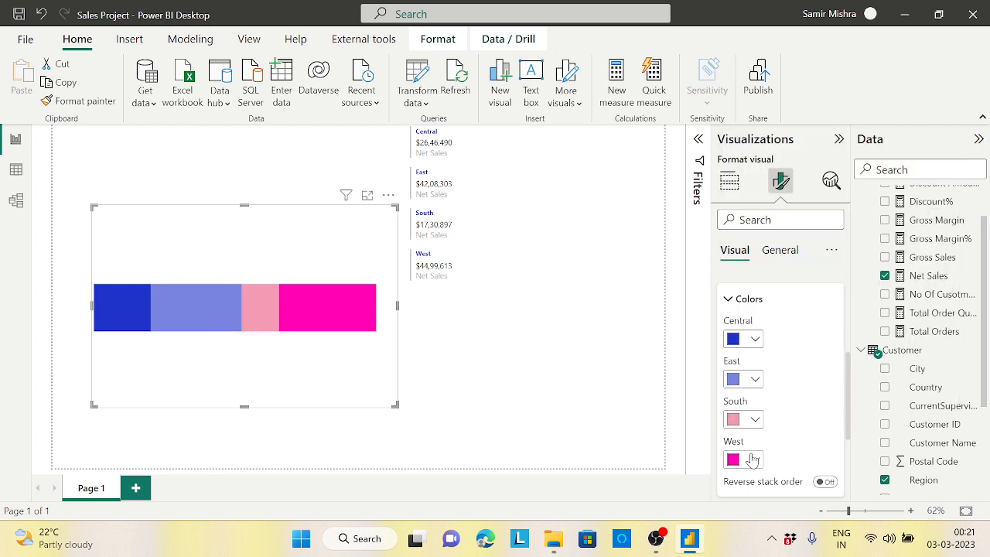
left_click(753, 461)
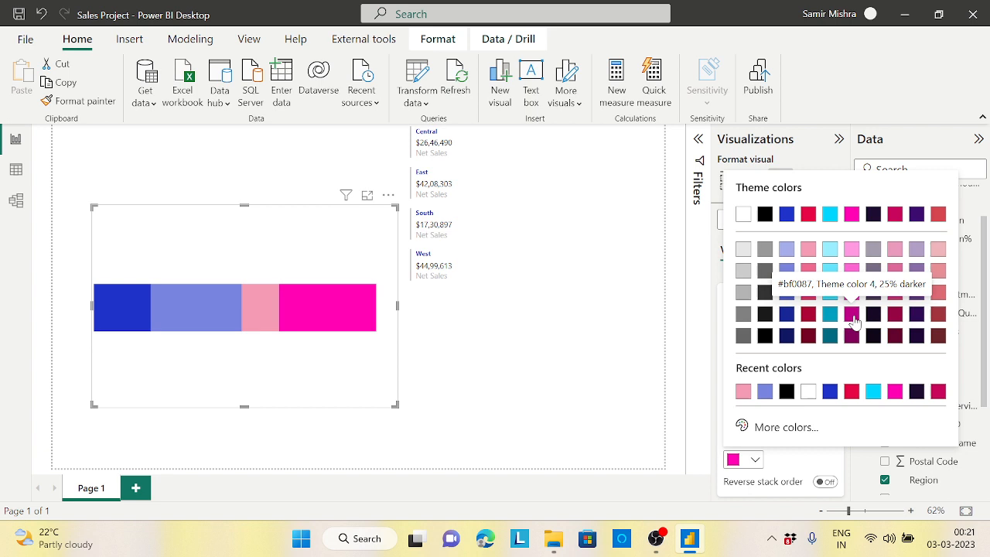
mouse_move(764, 335)
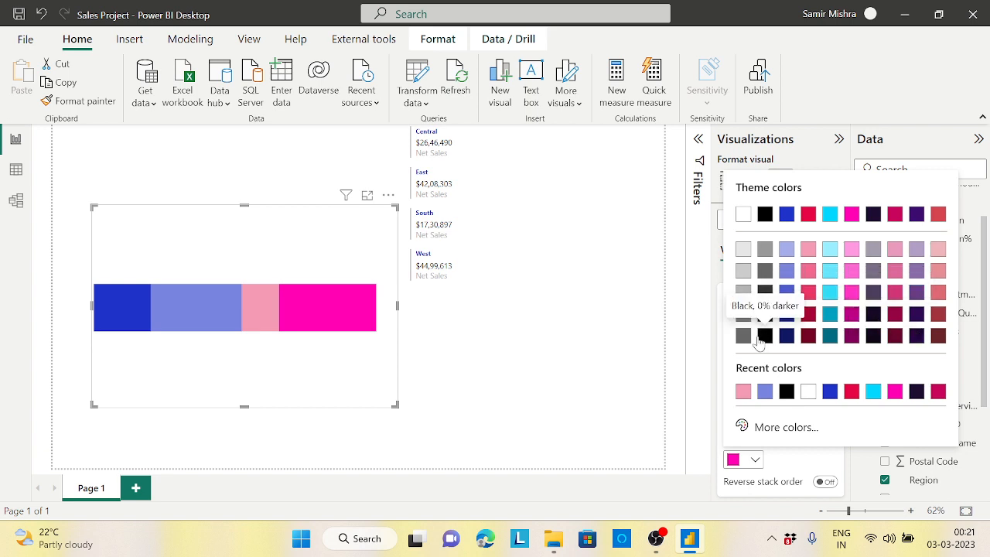
left_click(742, 334)
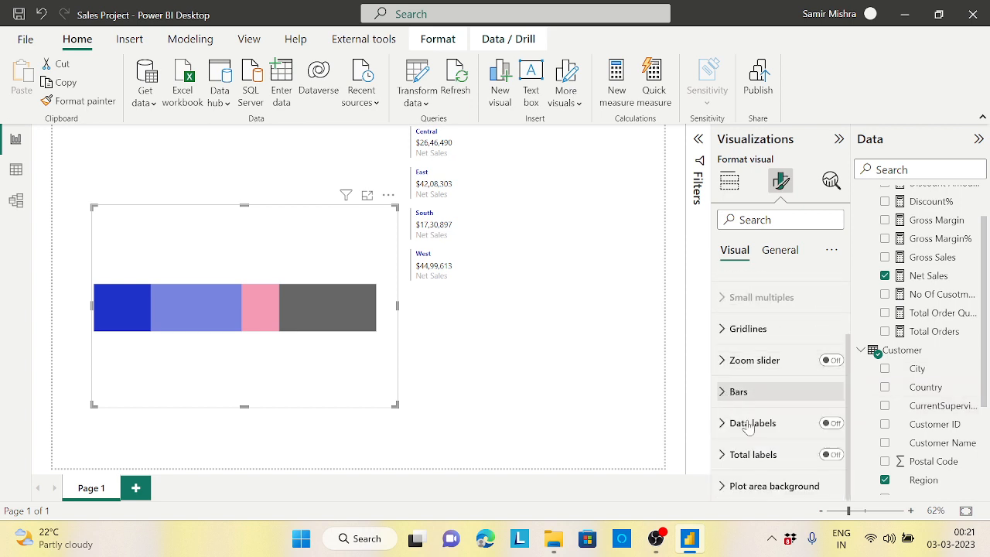
left_click(831, 424)
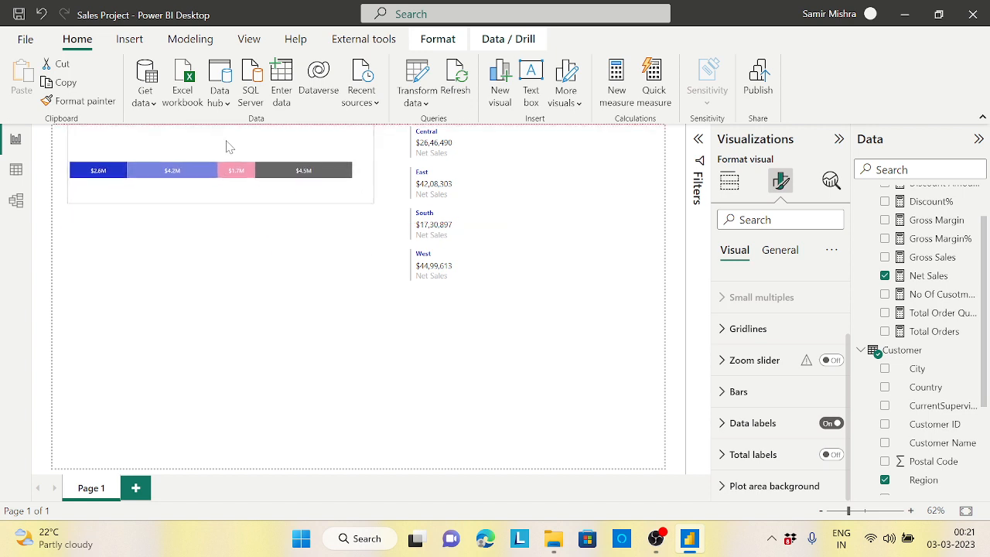
Shrink the labelled bar chart into a slim strip at the page's top-left
left_click(214, 155)
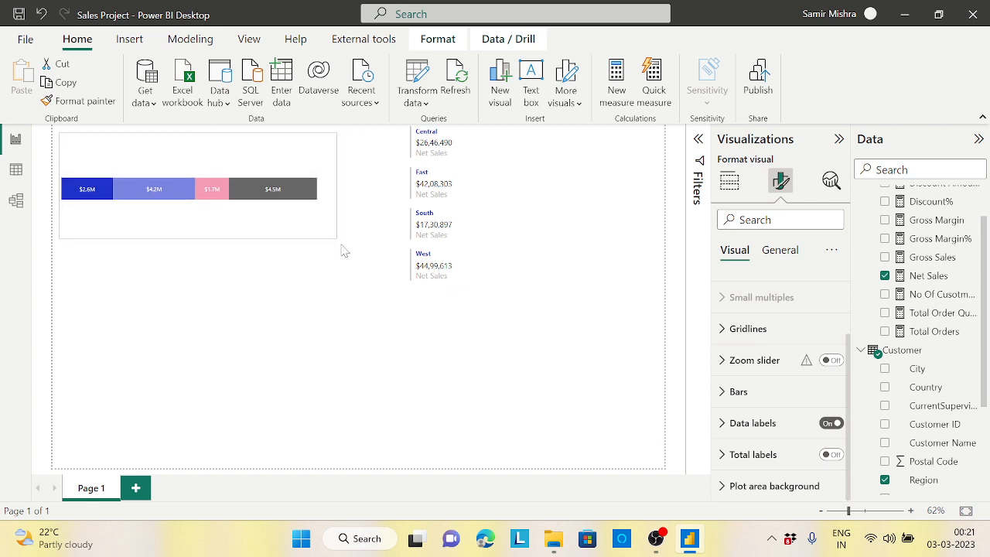
left_click(728, 179)
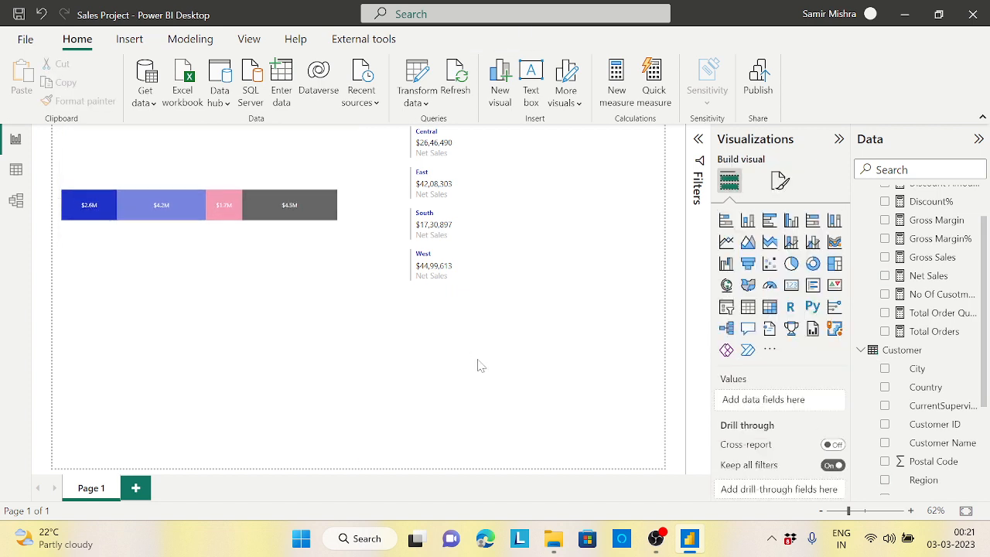
mouse_move(441, 381)
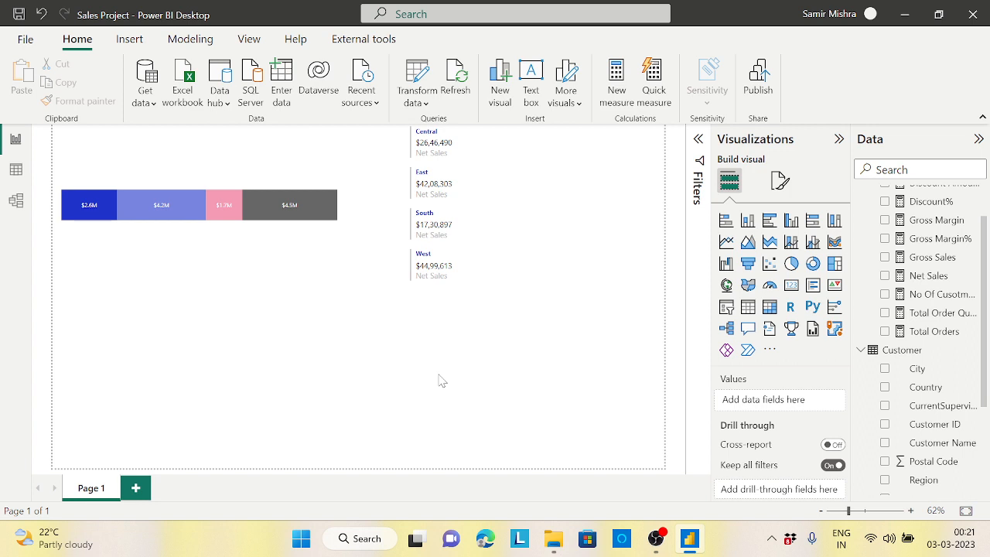
left_click(198, 149)
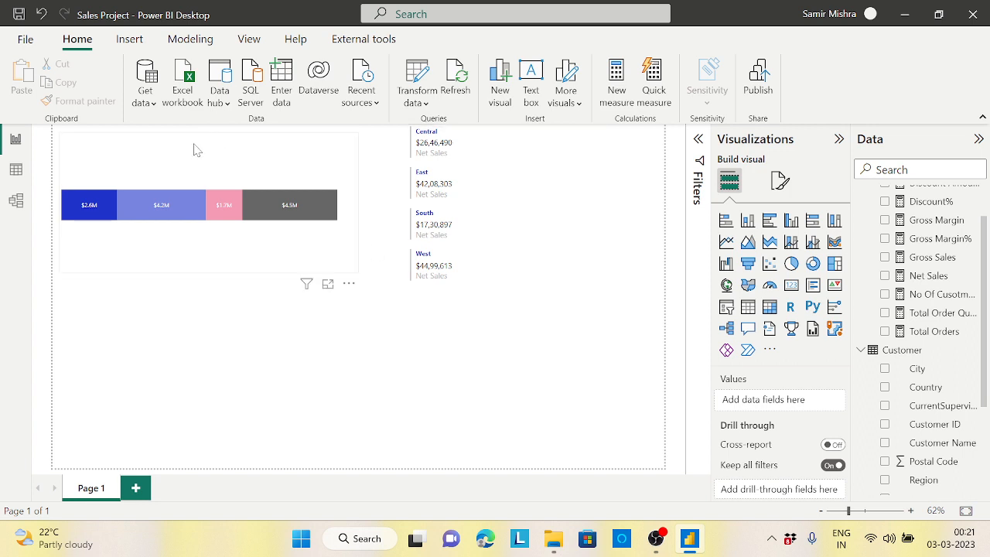
mouse_move(275, 185)
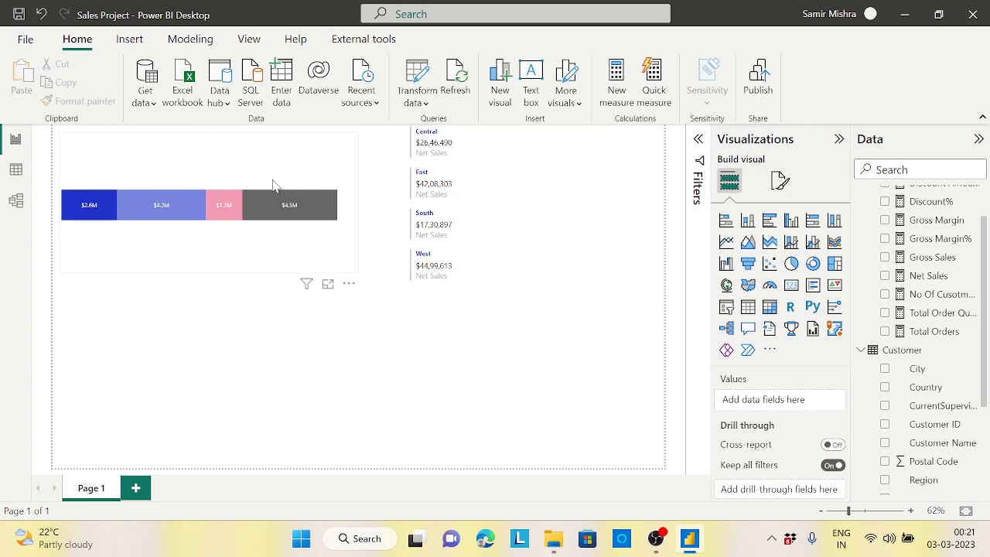
mouse_move(180, 191)
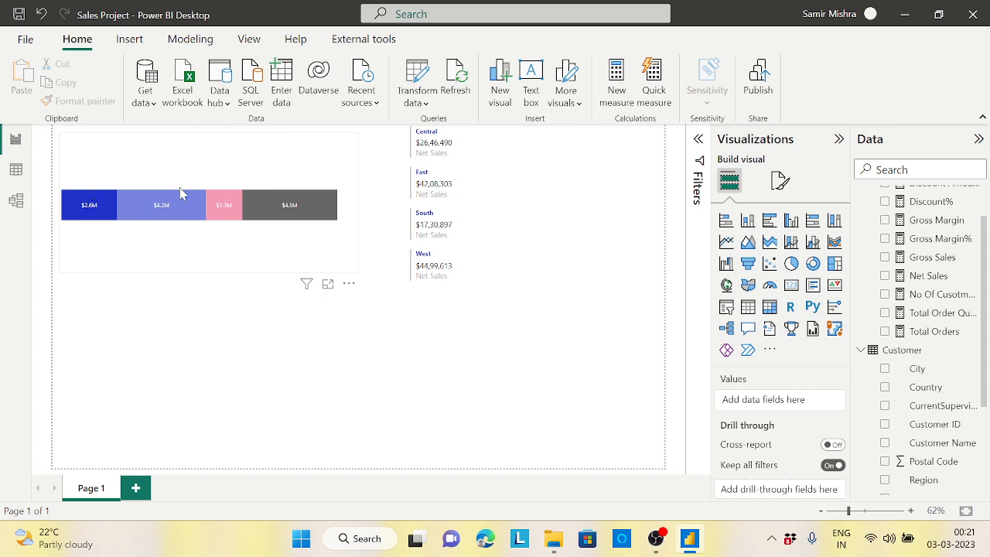
mouse_move(358, 192)
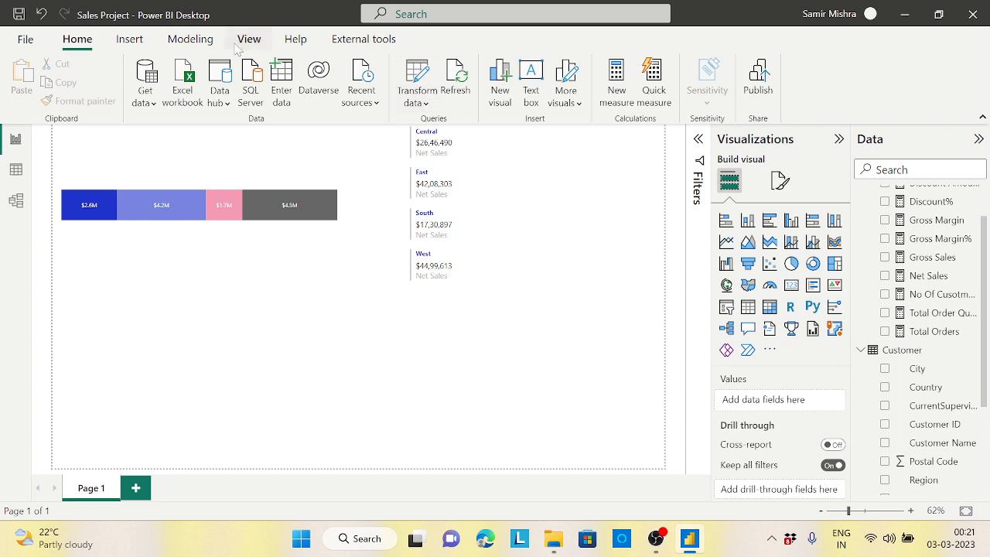
Insert a new text box and place it by the stacked bar strip
left_click(130, 38)
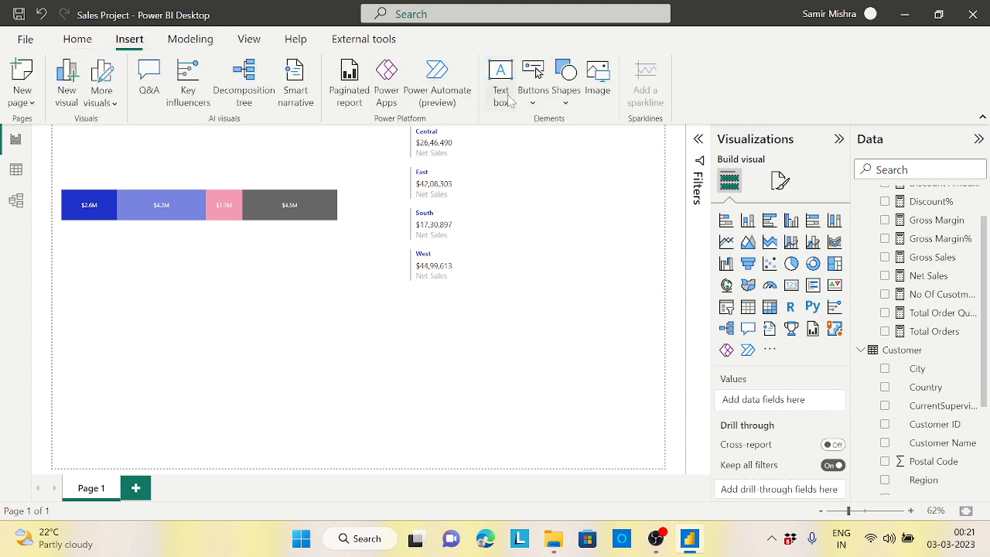
left_click(501, 77)
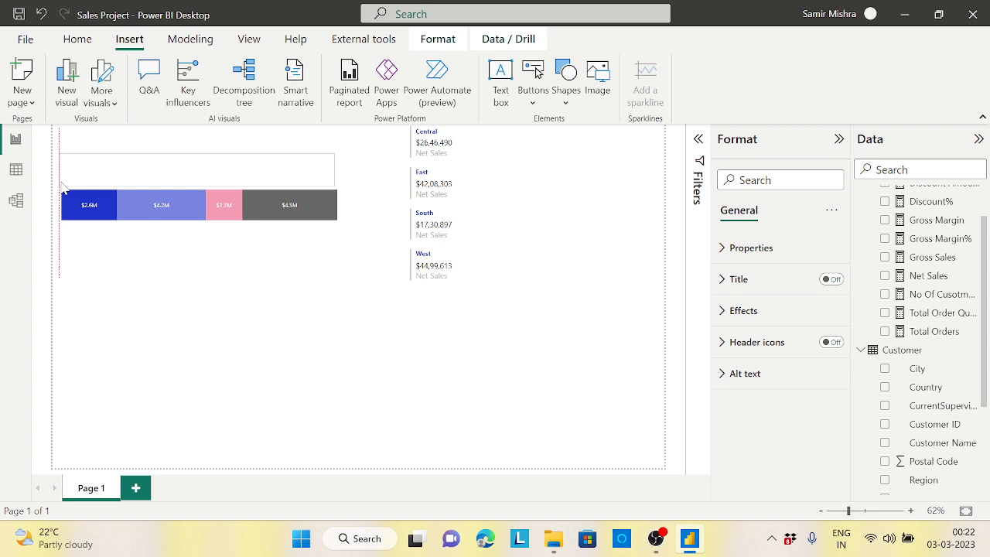
left_click(196, 169)
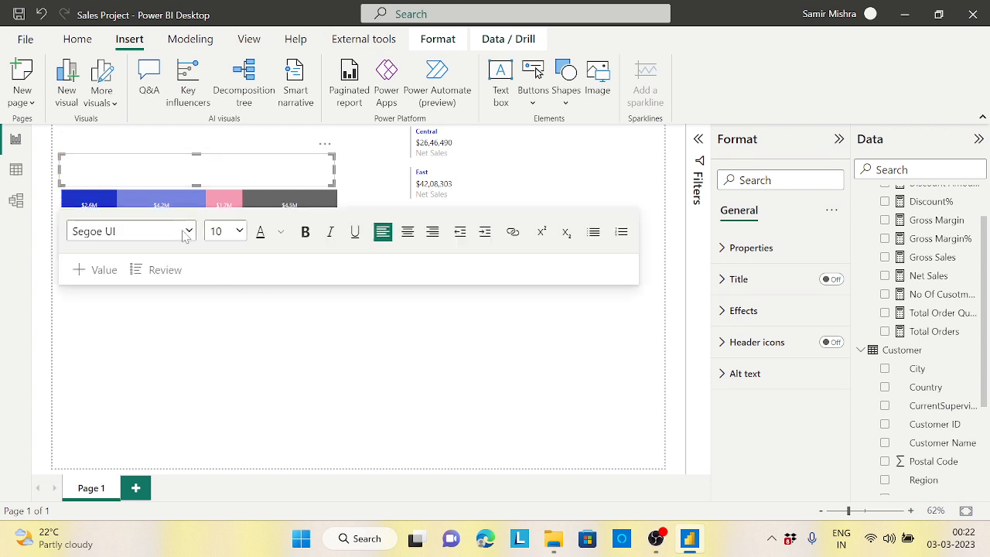
mouse_move(355, 291)
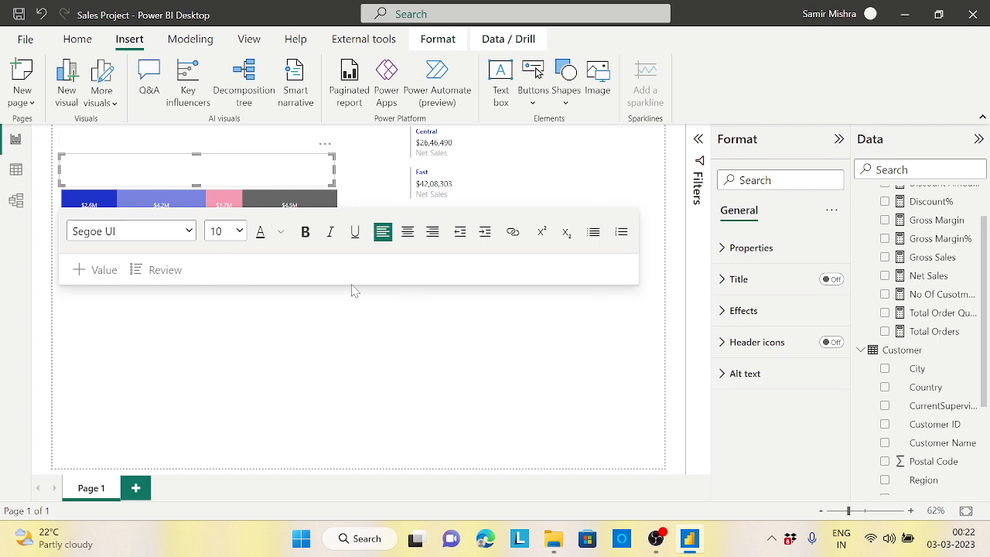
mouse_move(294, 349)
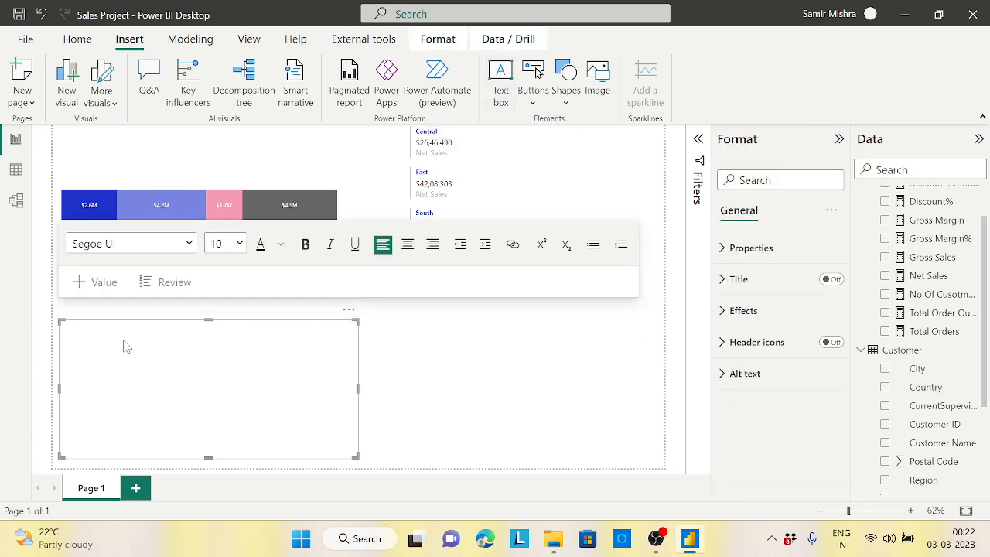
mouse_move(116, 369)
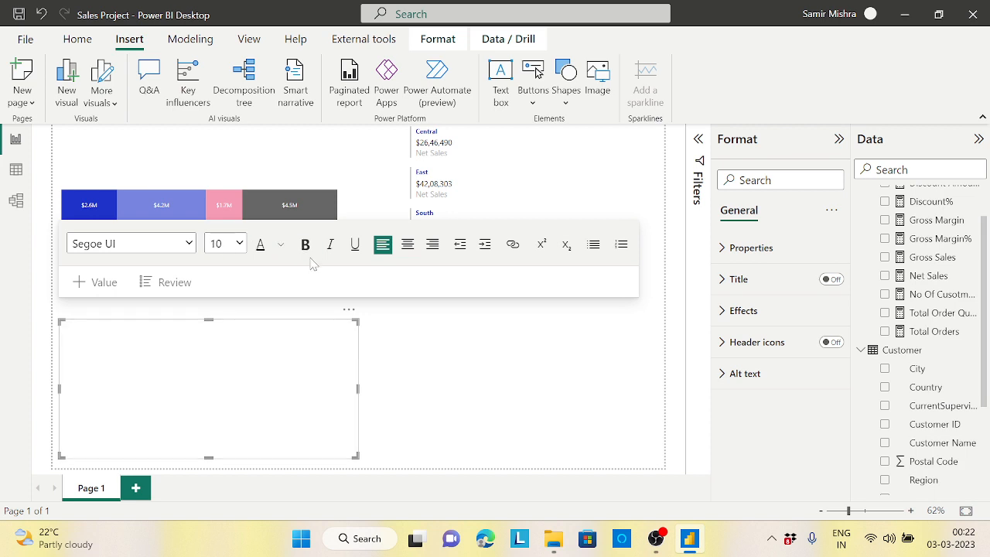
Write 'Central East South West' in the text box and move it just above the stacked bar
left_click(282, 244)
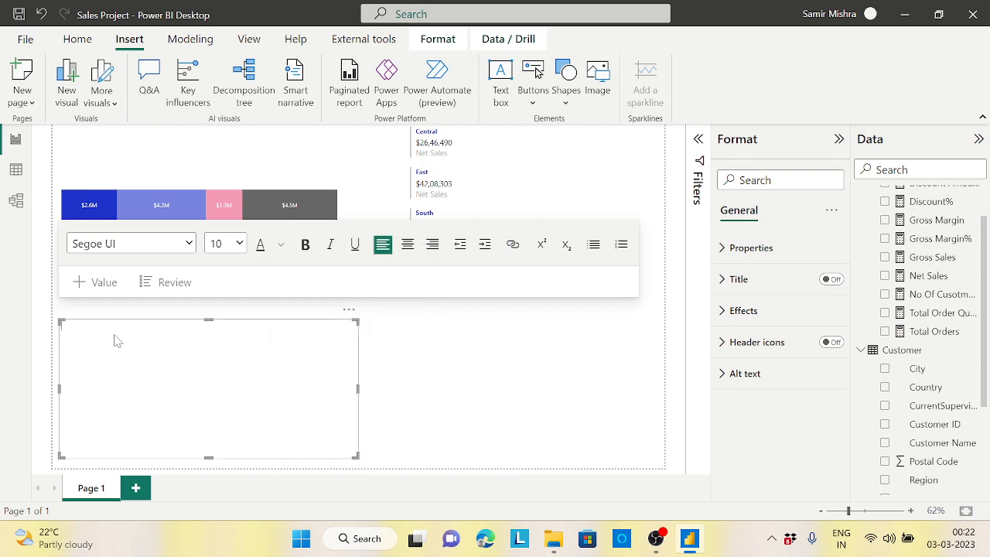
type("Central")
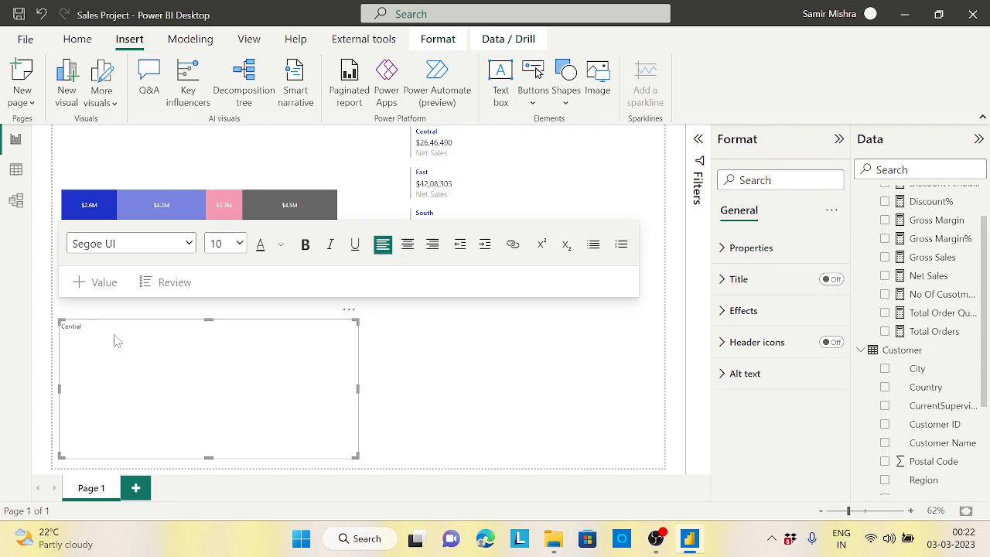
type("East")
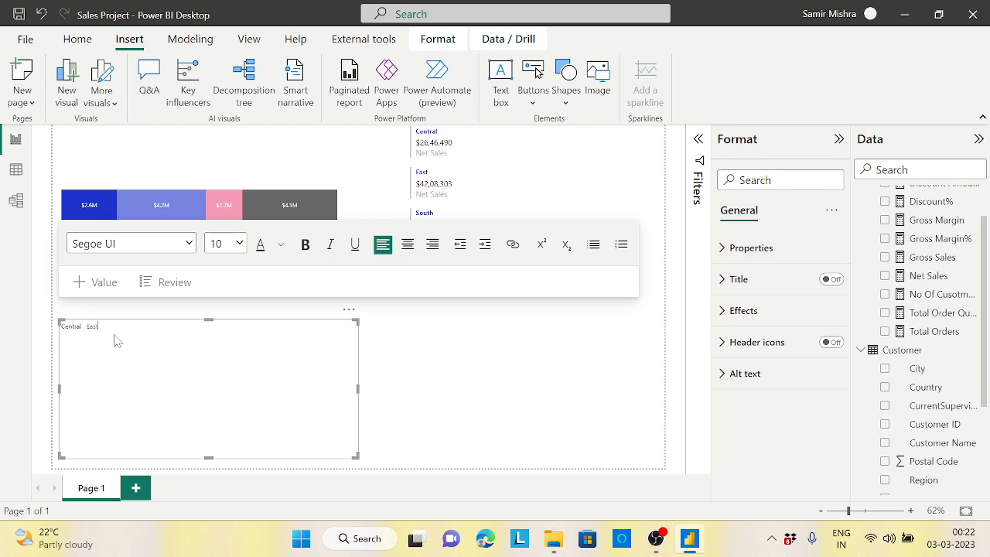
type("South")
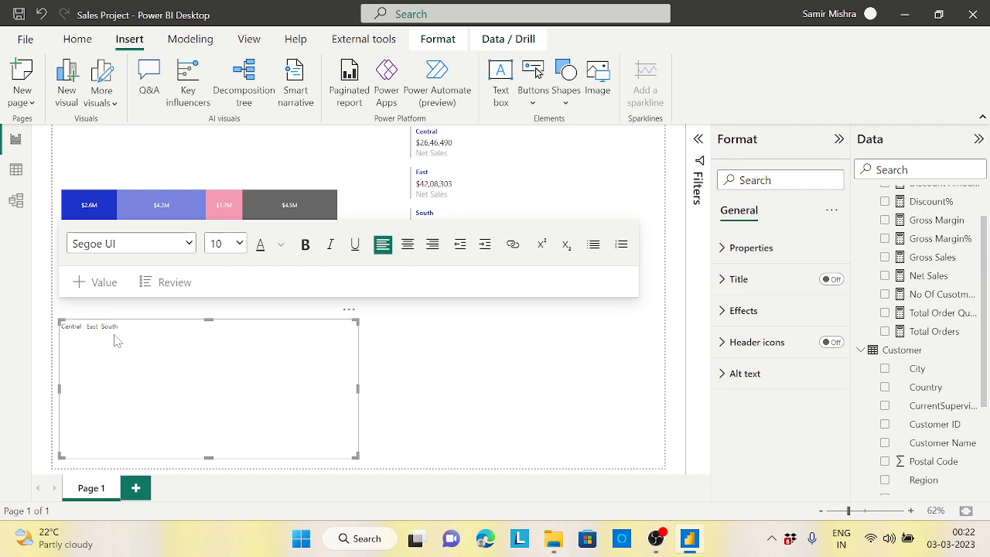
type("West")
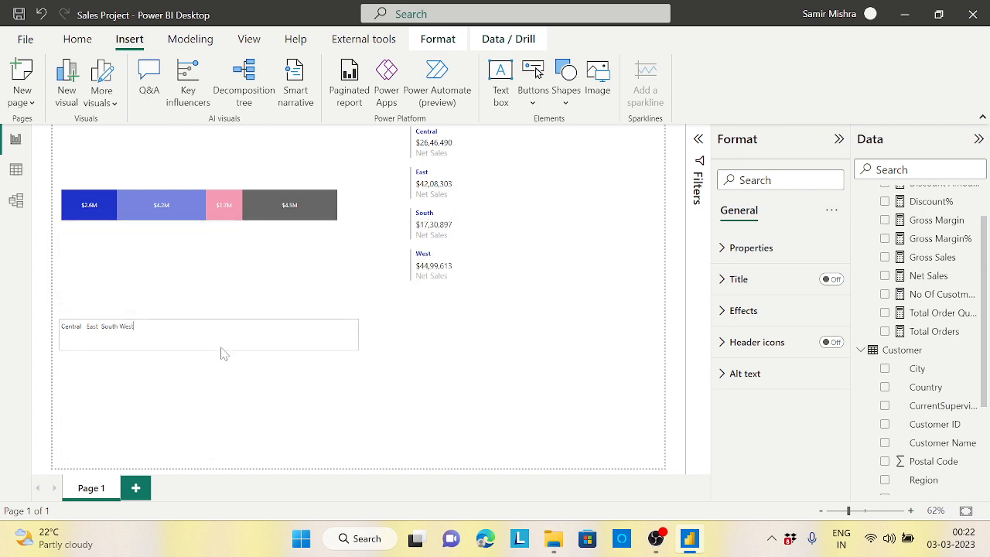
left_click(209, 334)
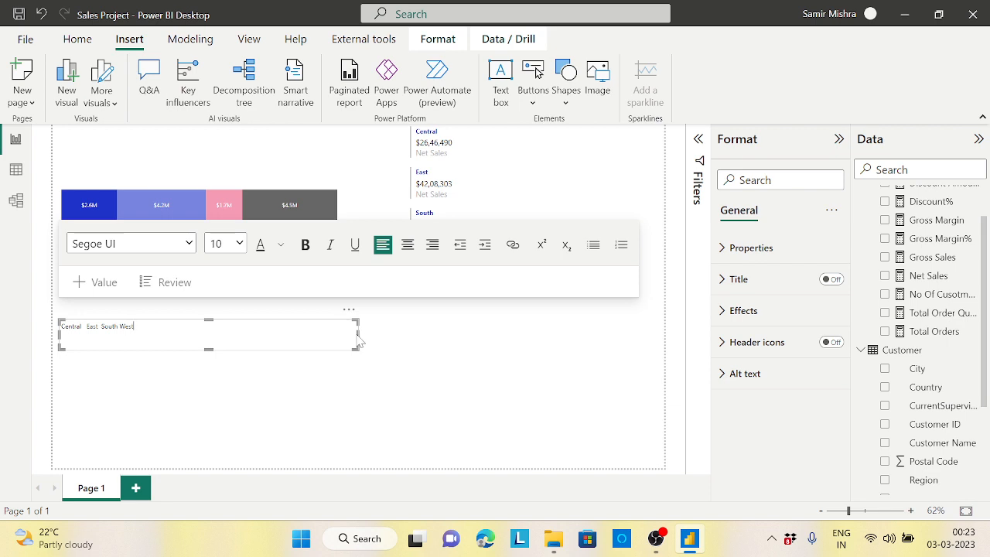
left_click_drag(361, 334, 229, 334)
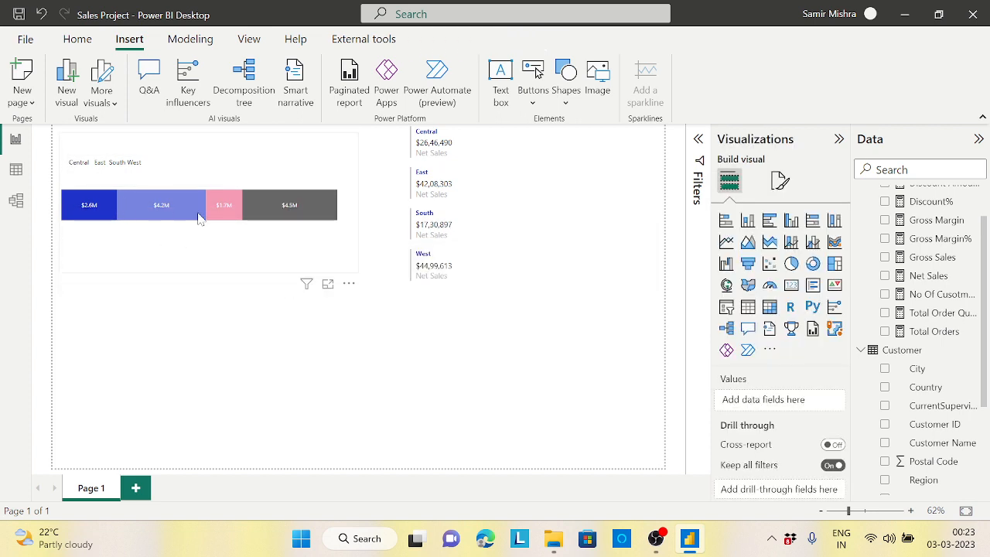
left_click(433, 383)
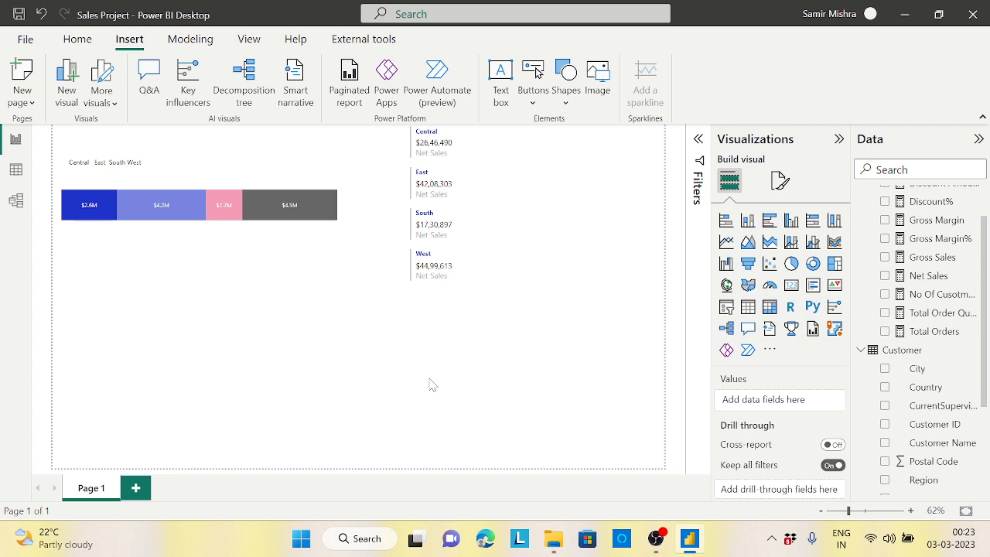
left_click(85, 205)
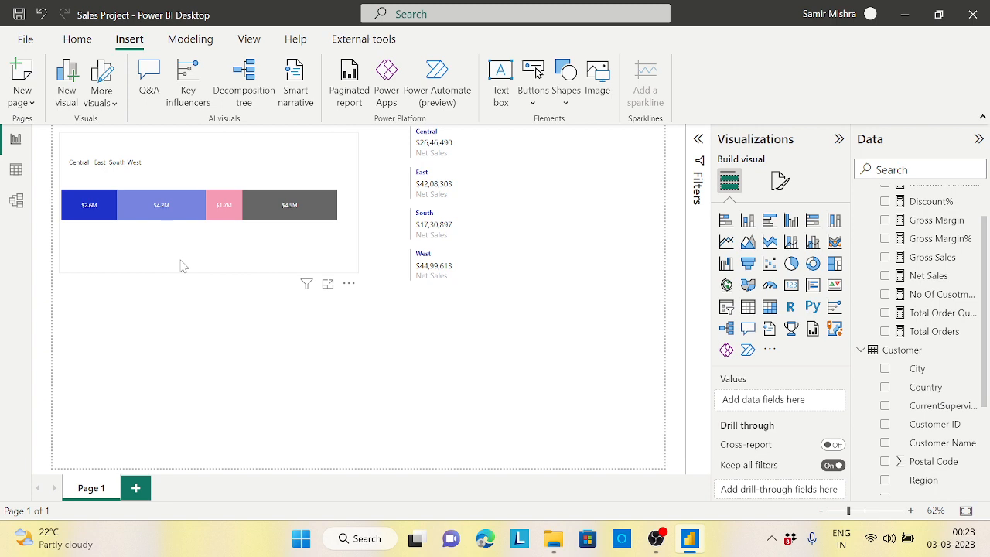
left_click(372, 368)
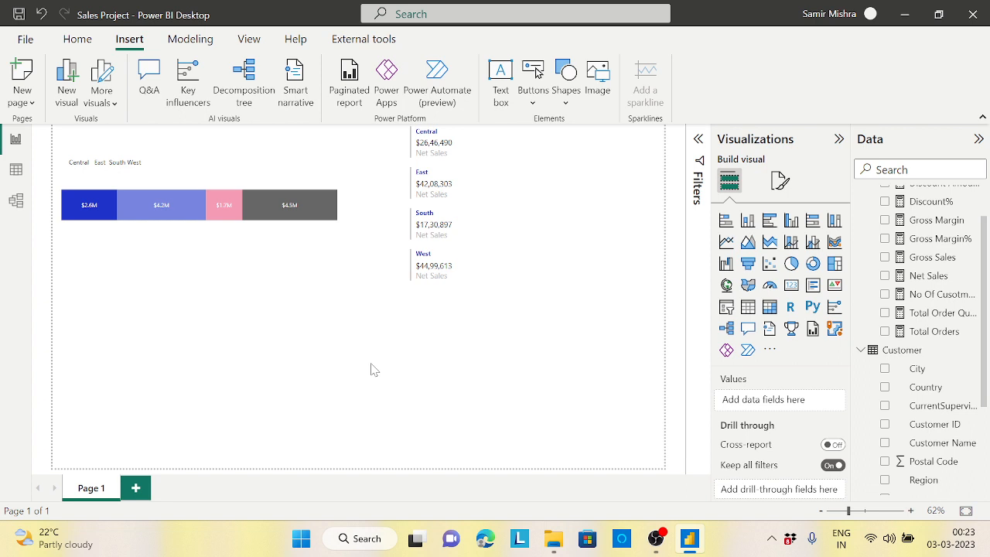
mouse_move(654, 518)
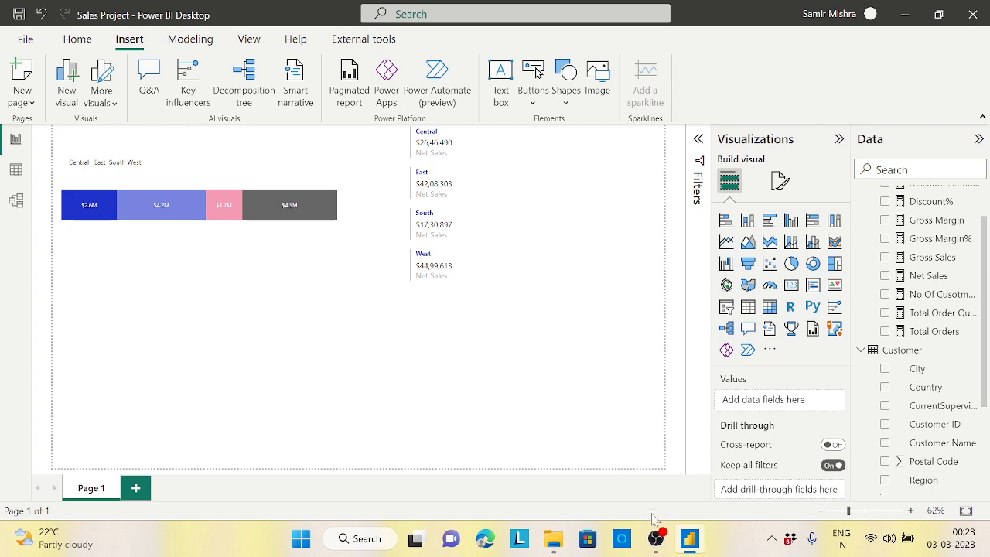